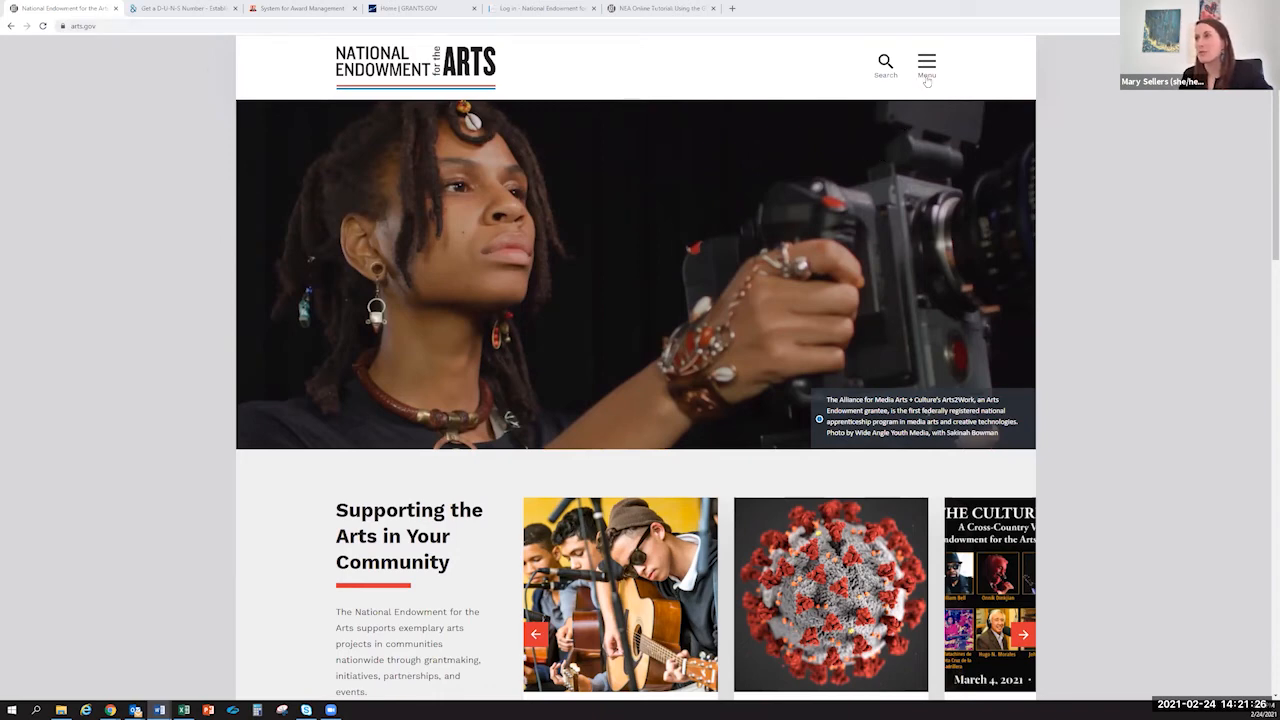
- Open Grants from the site menu and scroll to the Challenge America and Our Town cards
click(926, 61)
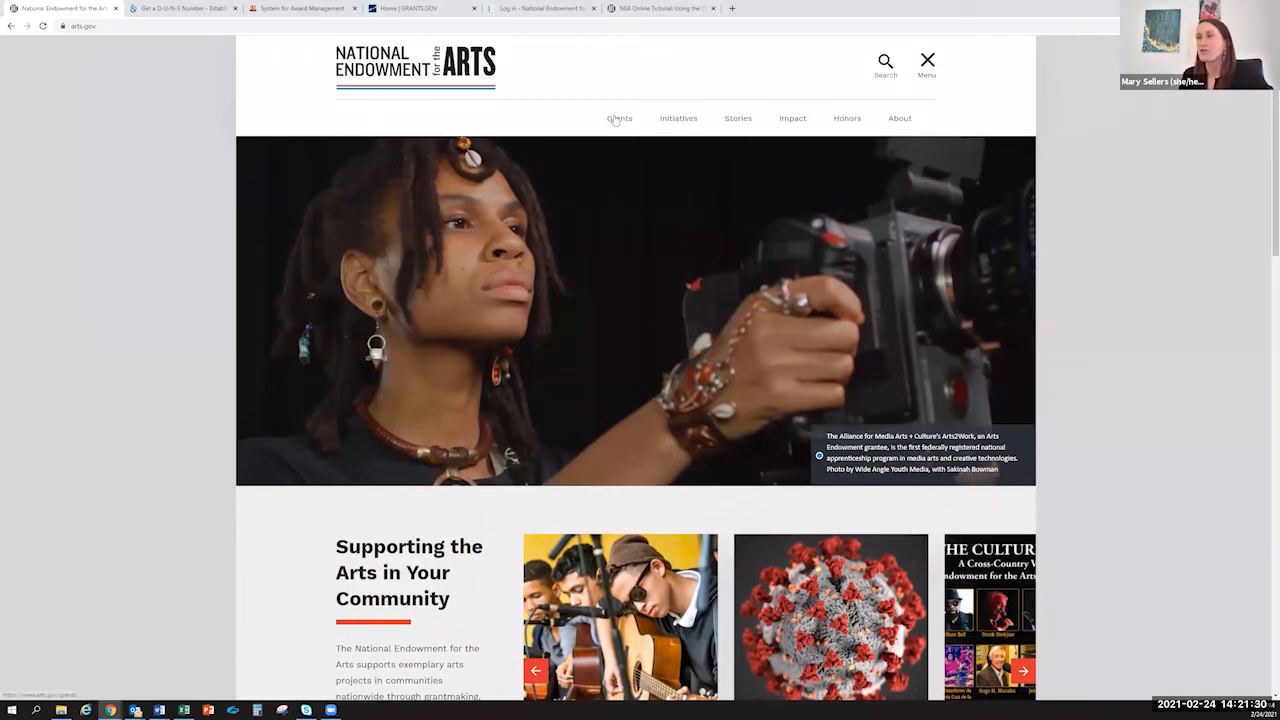
click(619, 118)
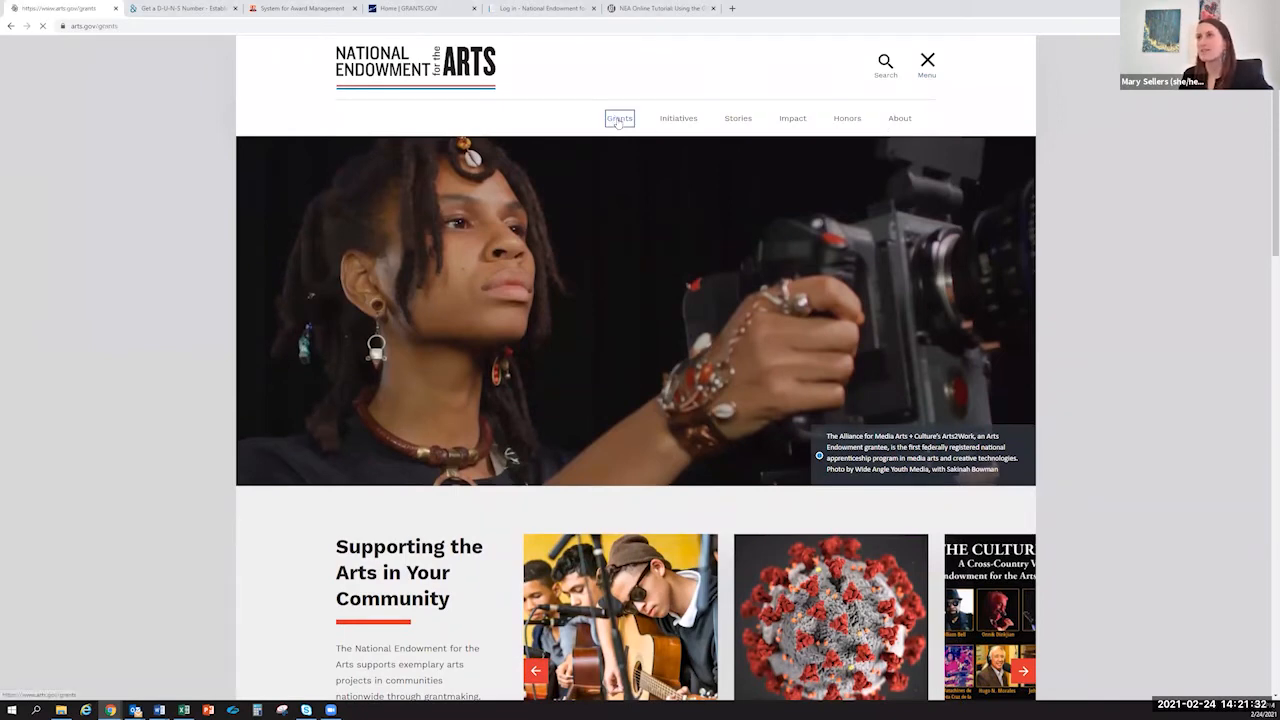
click(619, 118)
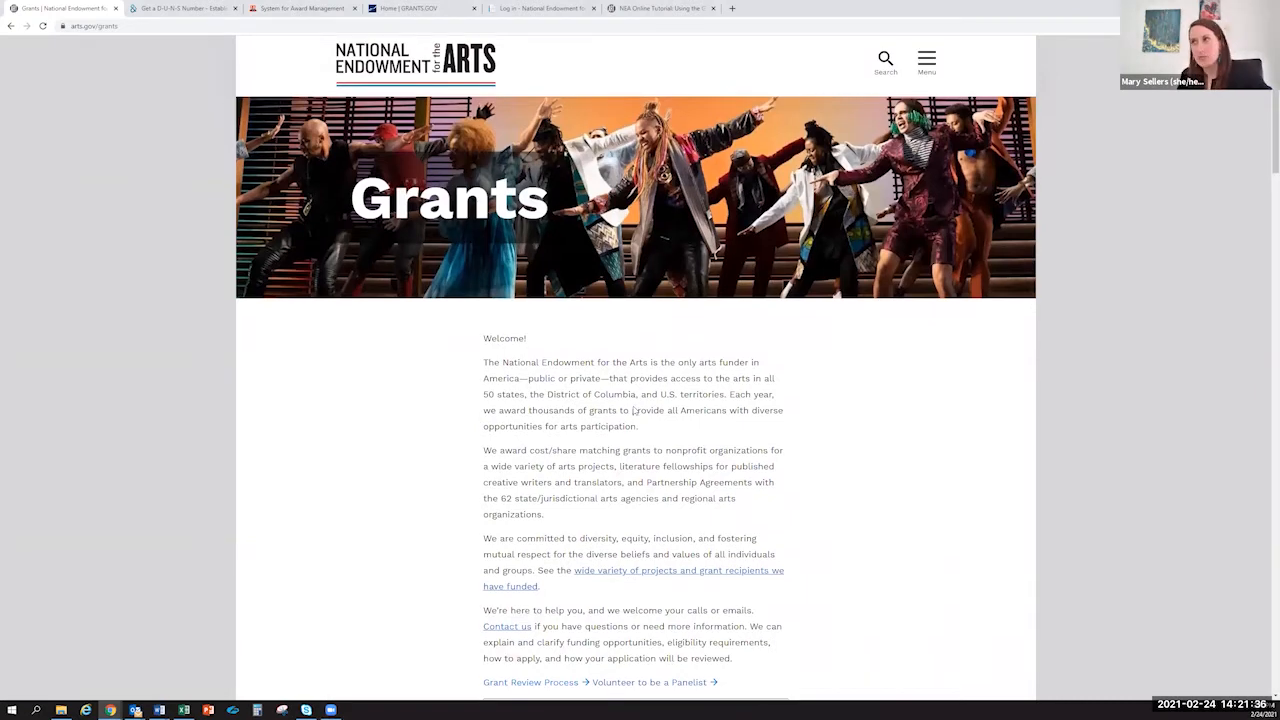
scroll(down, 3)
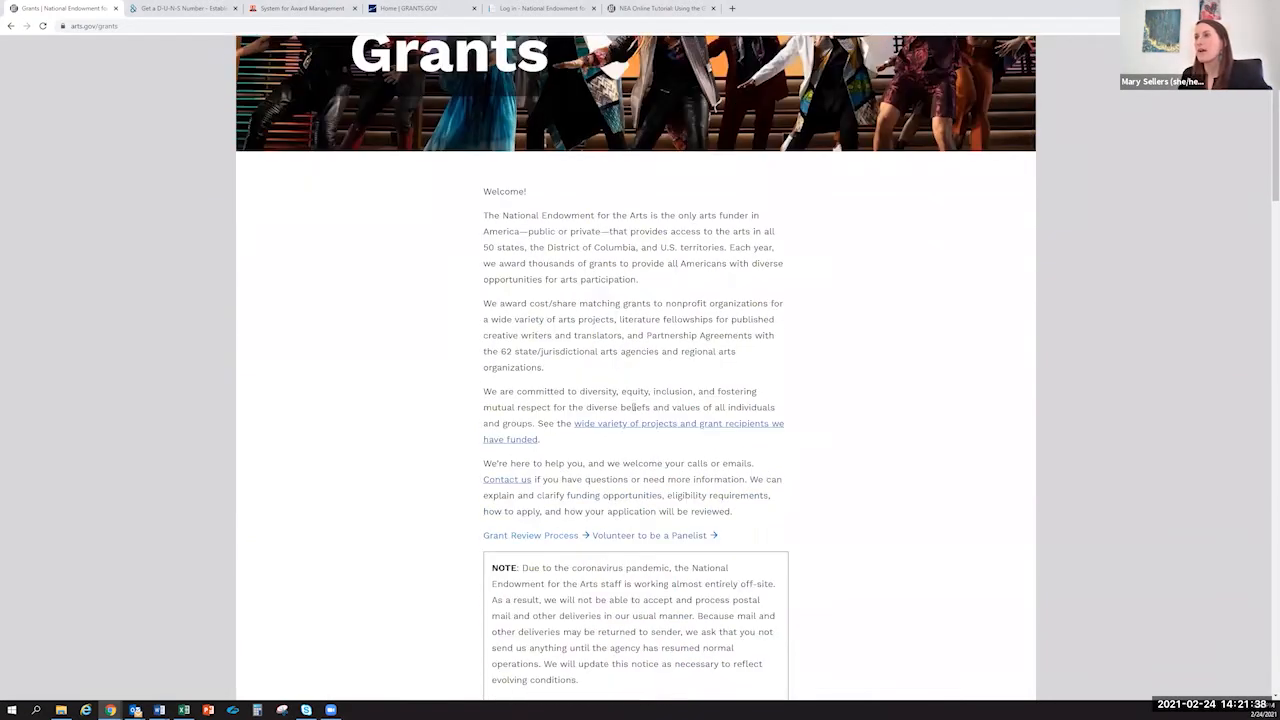
scroll(down, 3)
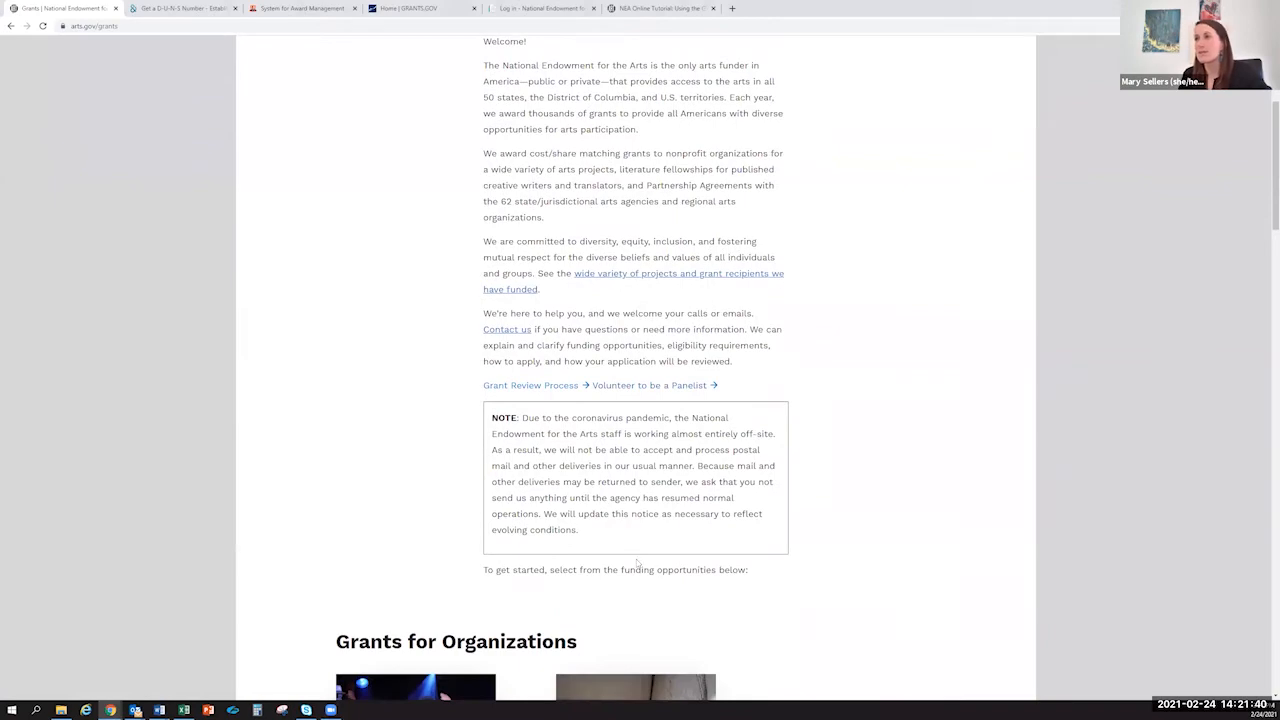
scroll(down, 3)
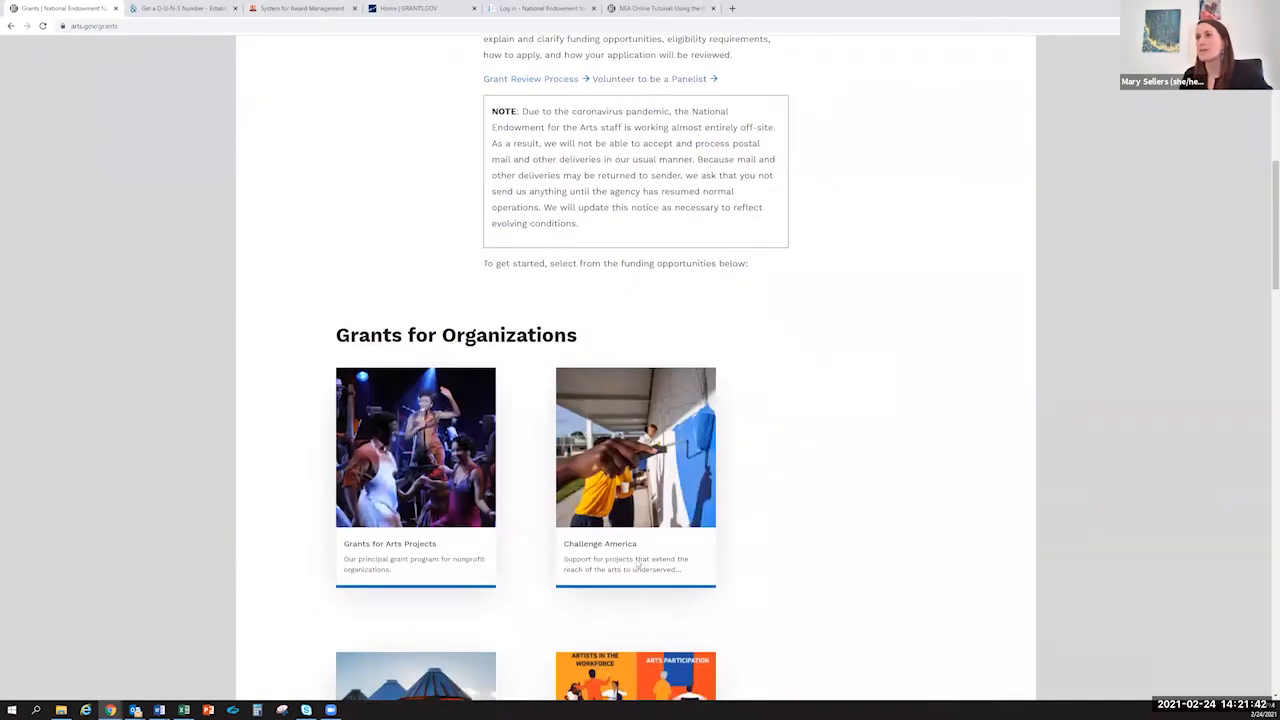
scroll(down, 3)
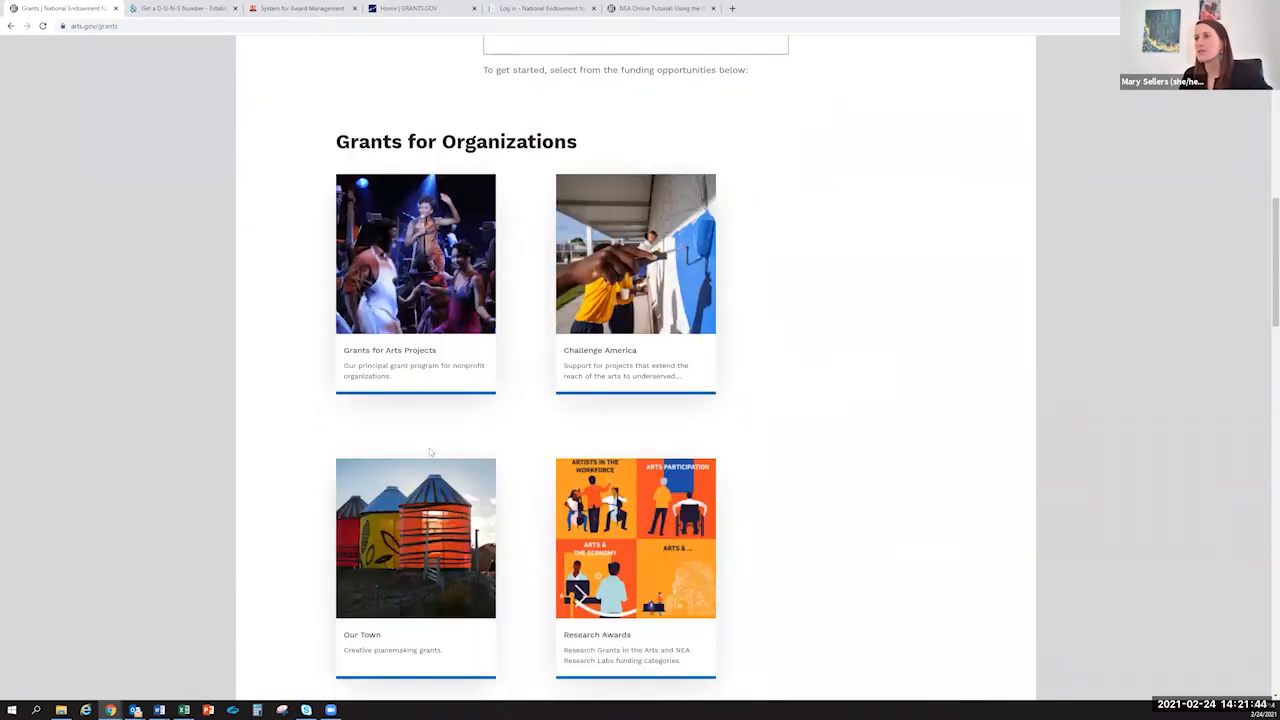
scroll(down, 3)
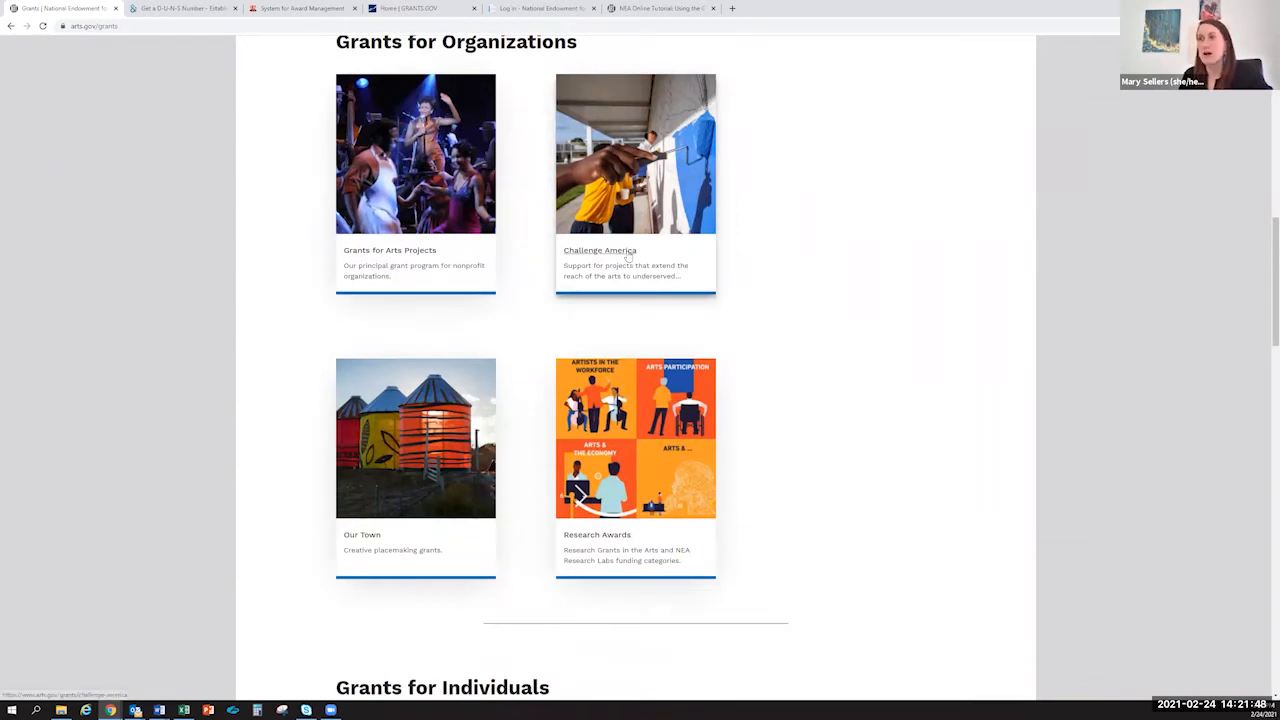
- Open the Challenge America card and view its $10,000 small-organization grant overview
click(600, 250)
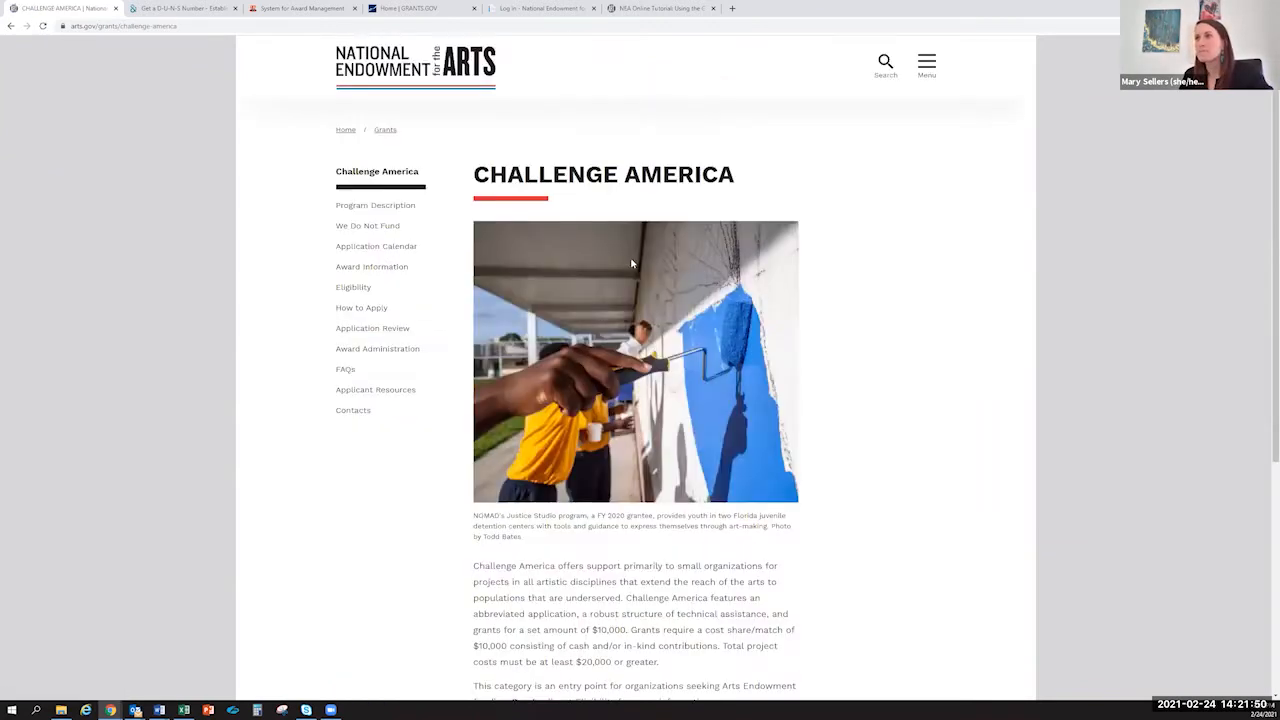
mouse_move(503, 247)
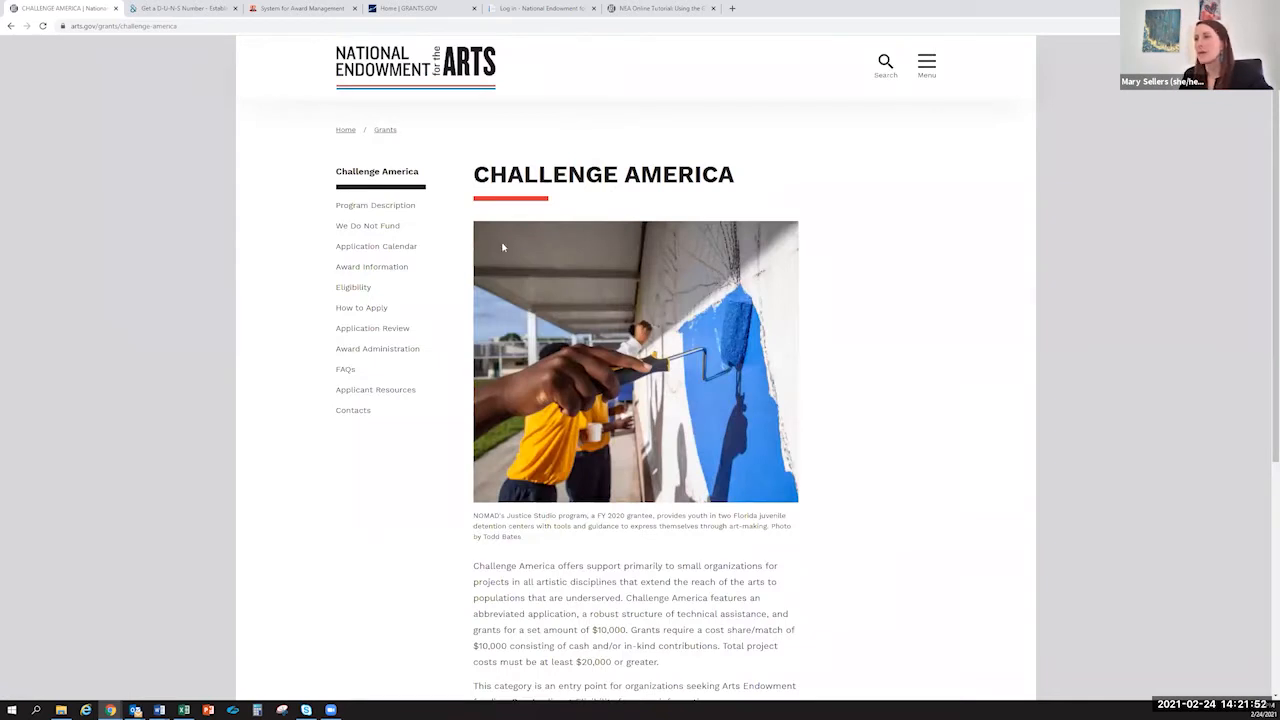
mouse_move(348, 247)
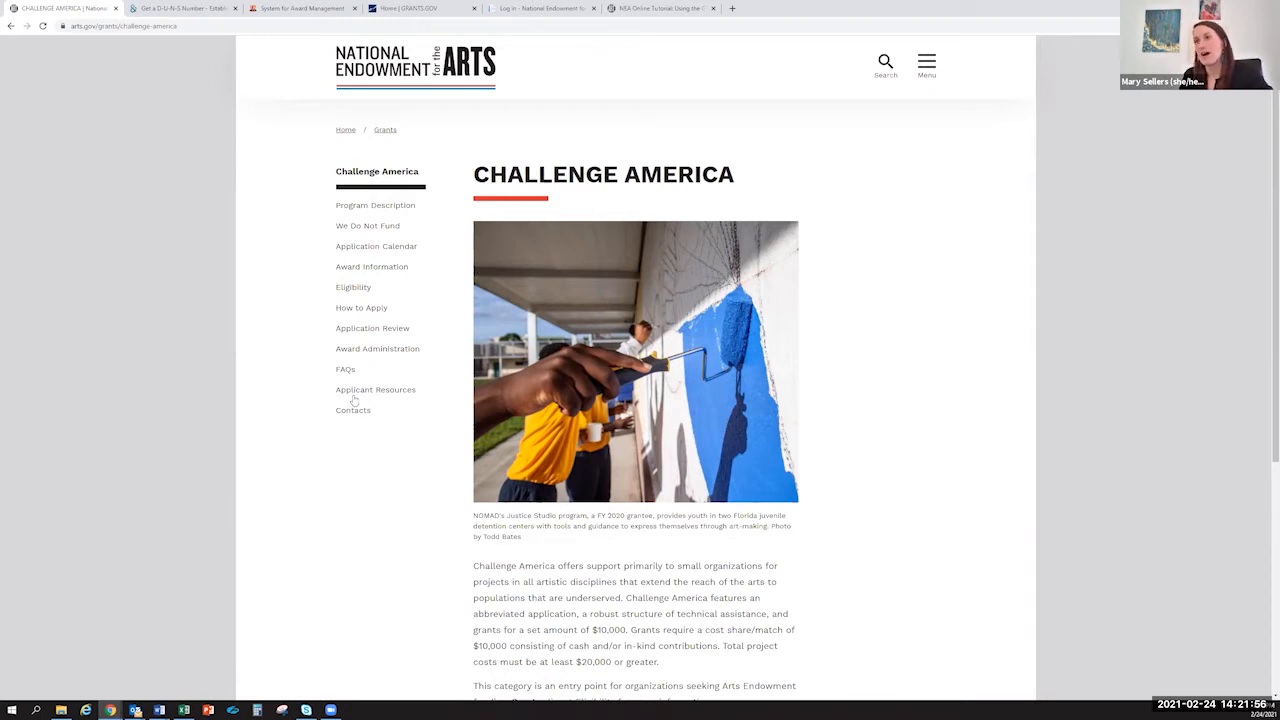
mouse_move(363, 445)
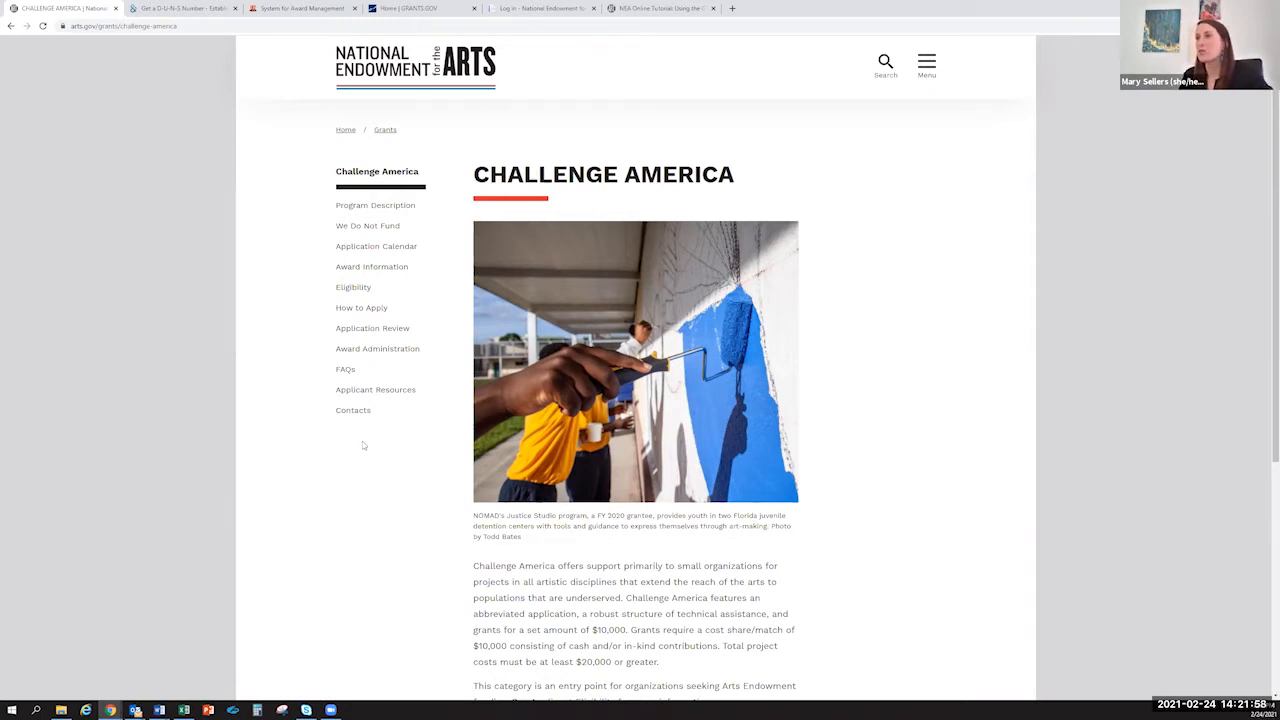
scroll(down, 3)
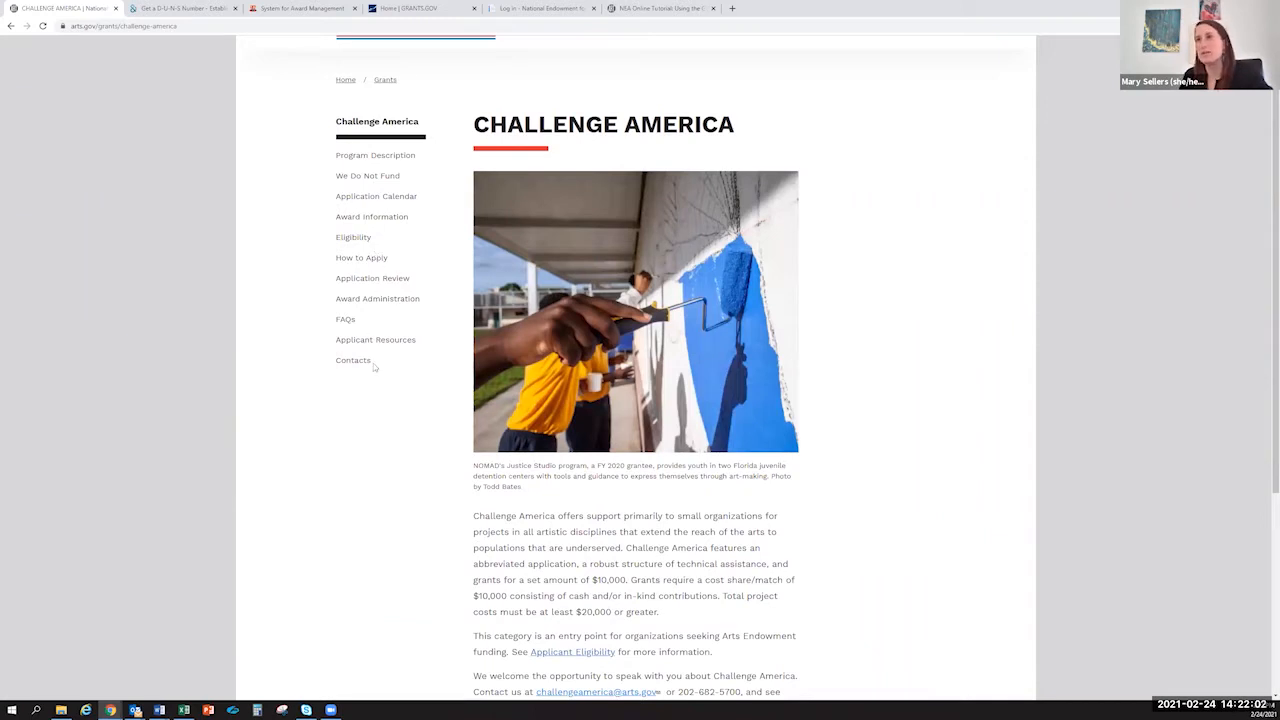
mouse_move(350, 378)
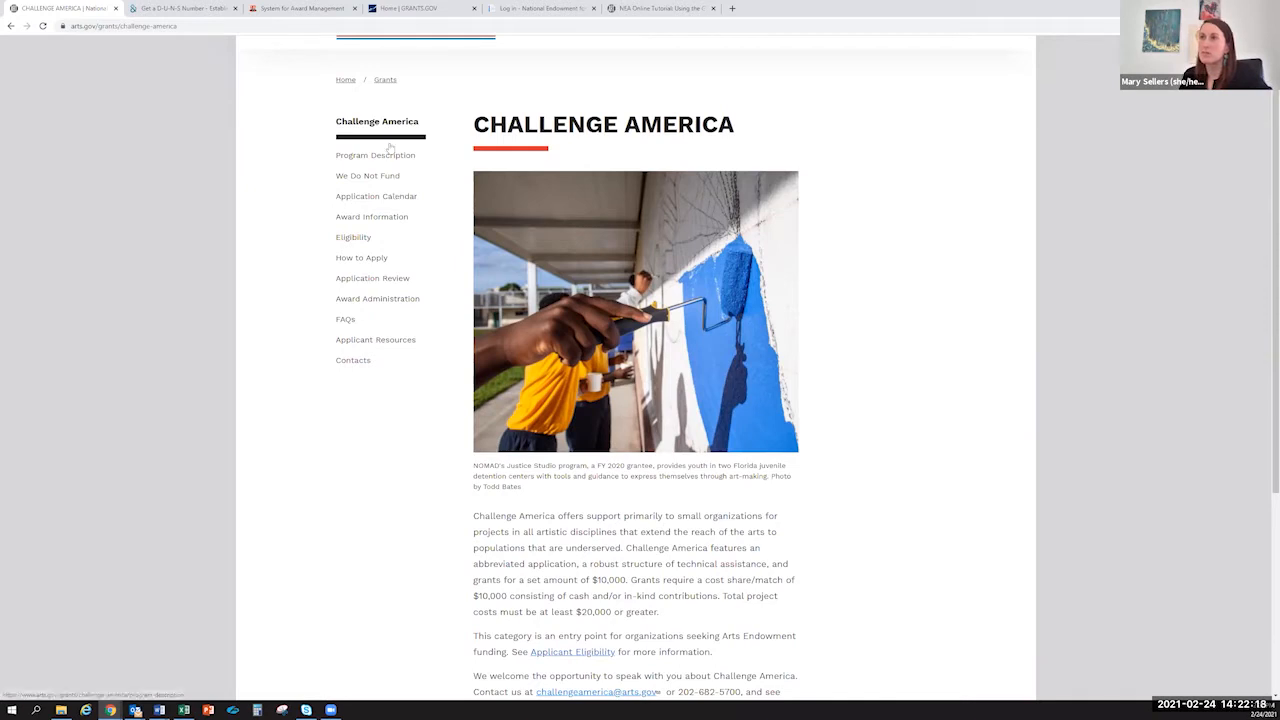
- Open Program Description and highlight the paragraph on who Challenge America supports
click(375, 155)
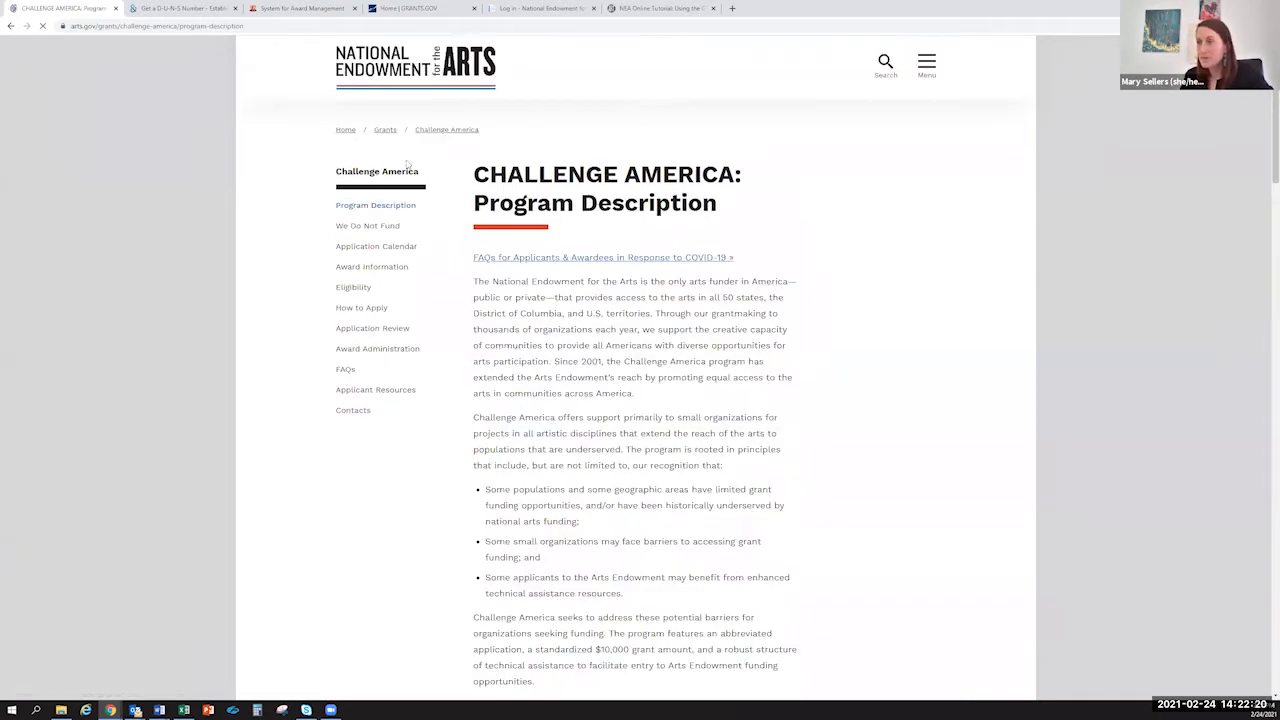
scroll(down, 3)
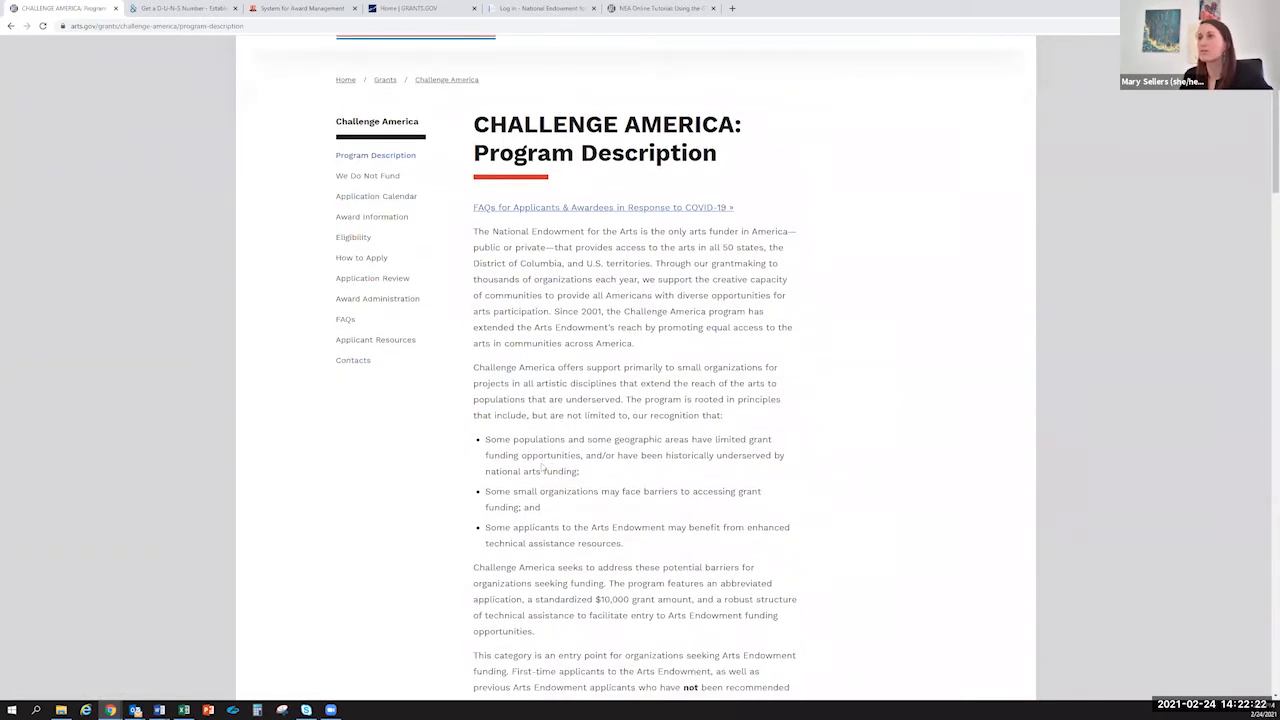
scroll(down, 3)
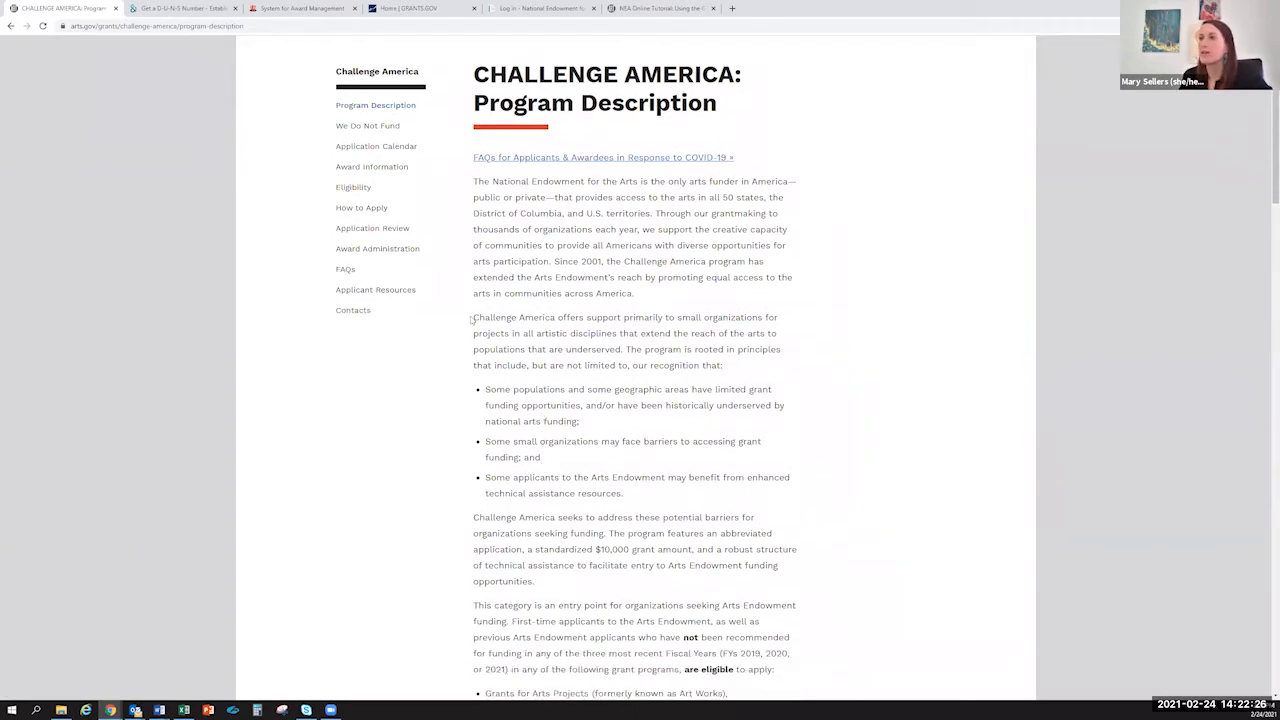
double_click(489, 317)
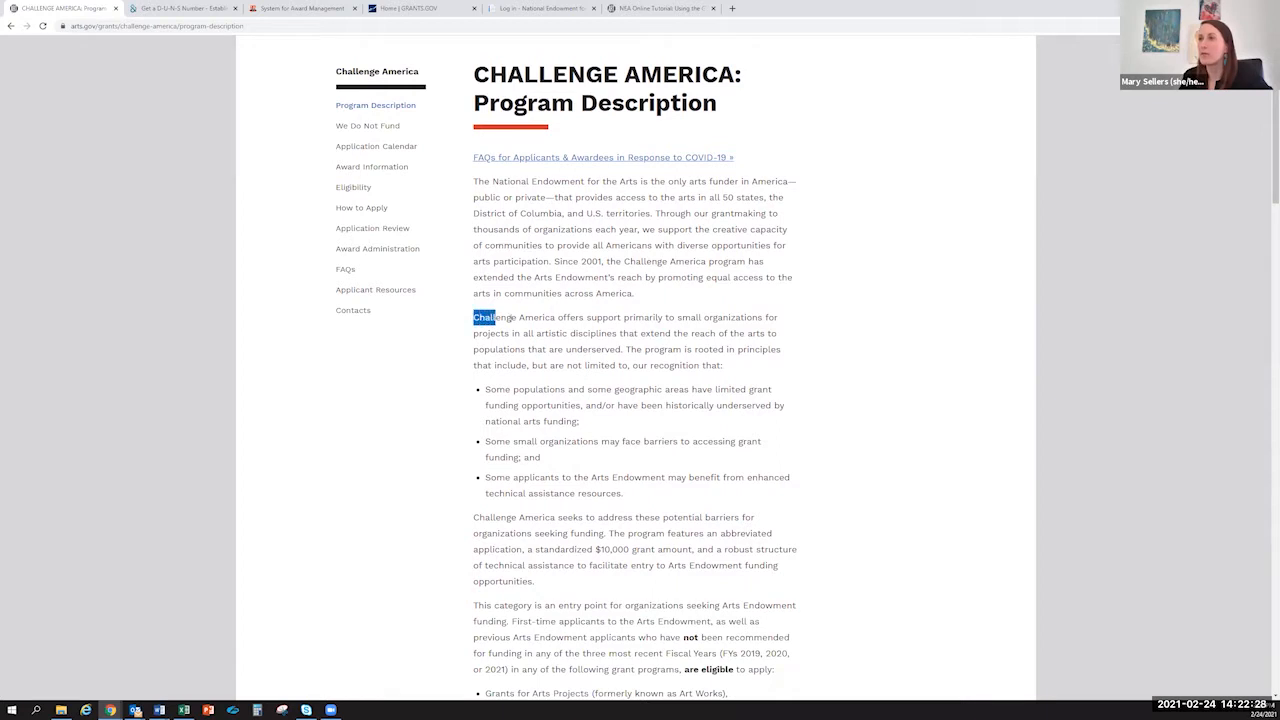
drag(490, 317, 618, 333)
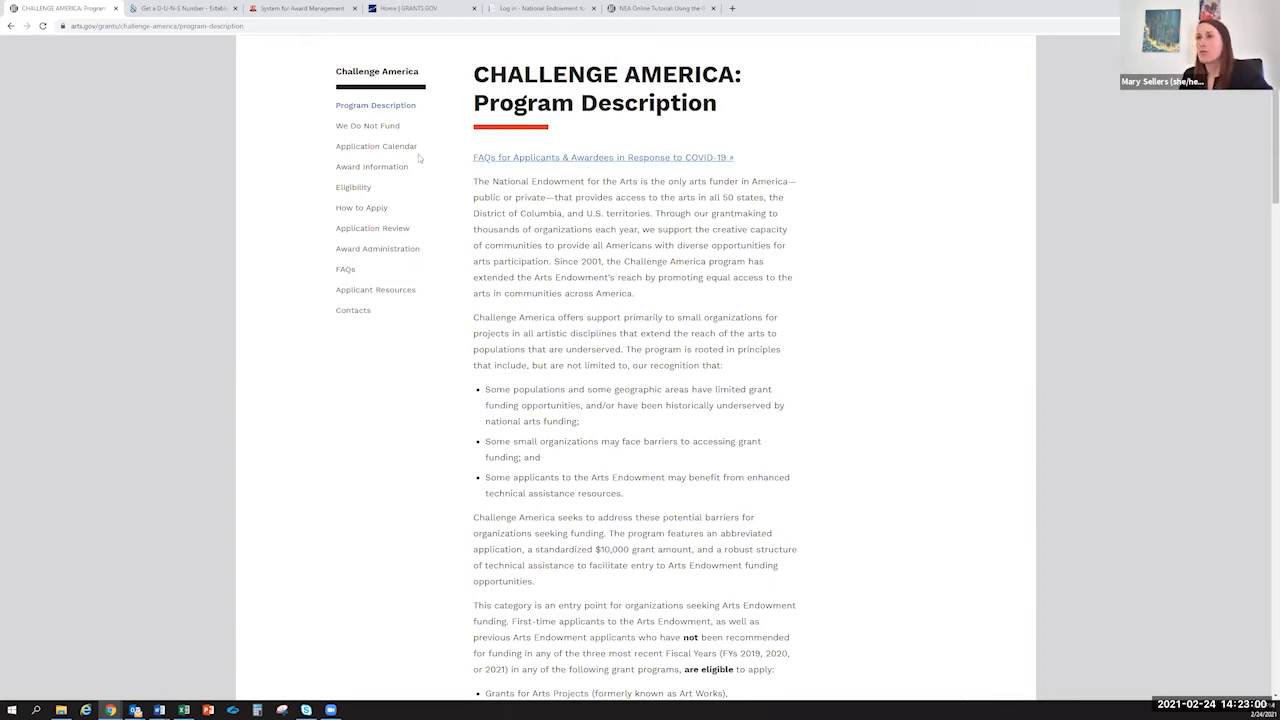
- Open the Eligibility page, highlight the eligible organization types, then clear it and scroll
click(353, 187)
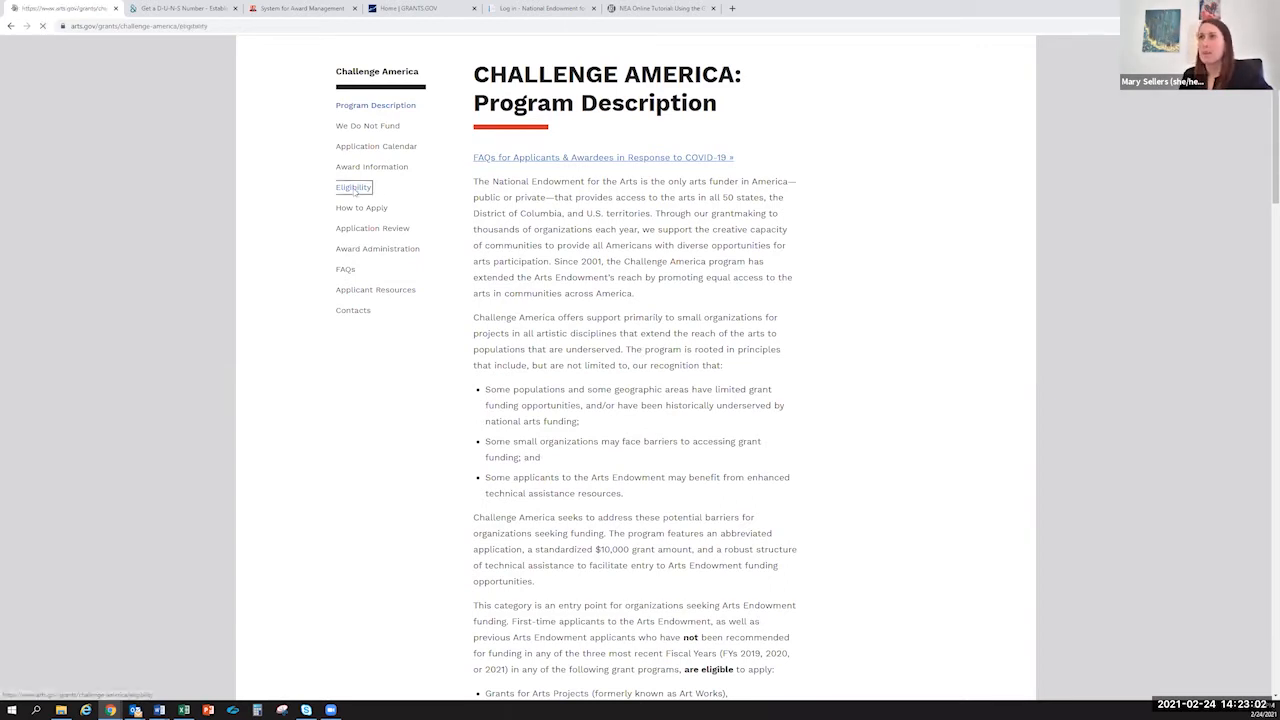
click(353, 187)
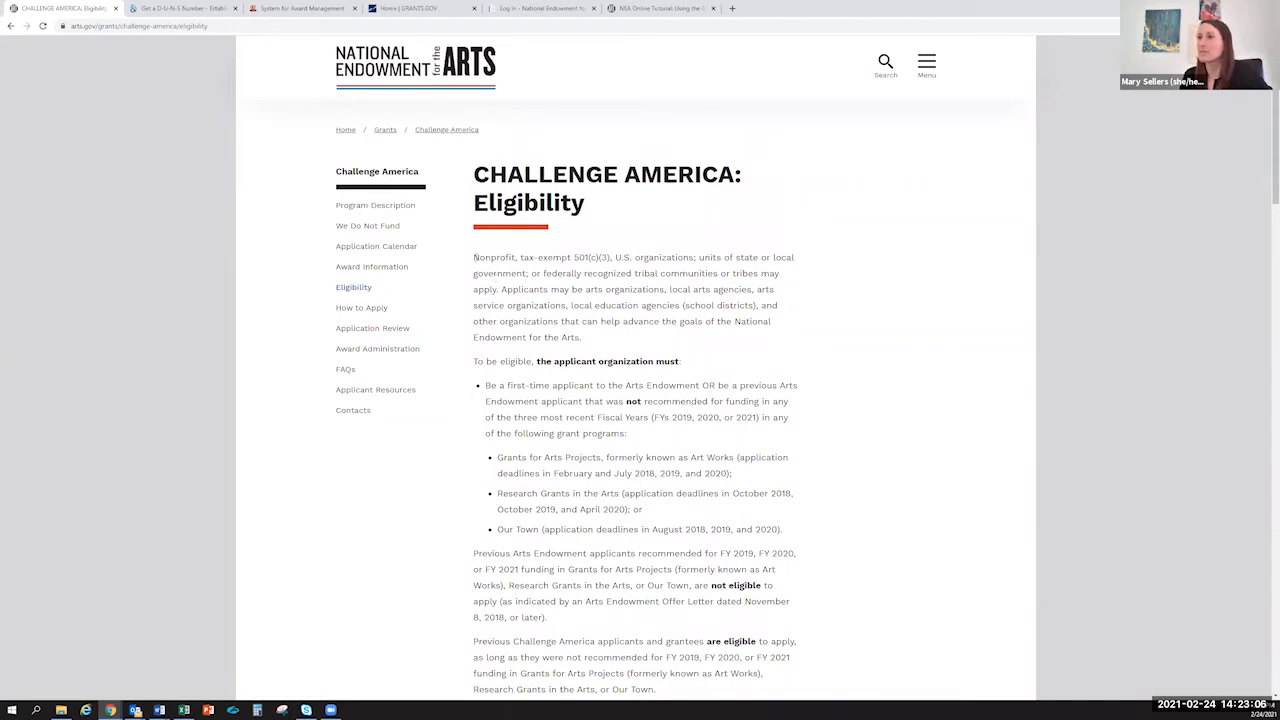
drag(473, 257, 548, 257)
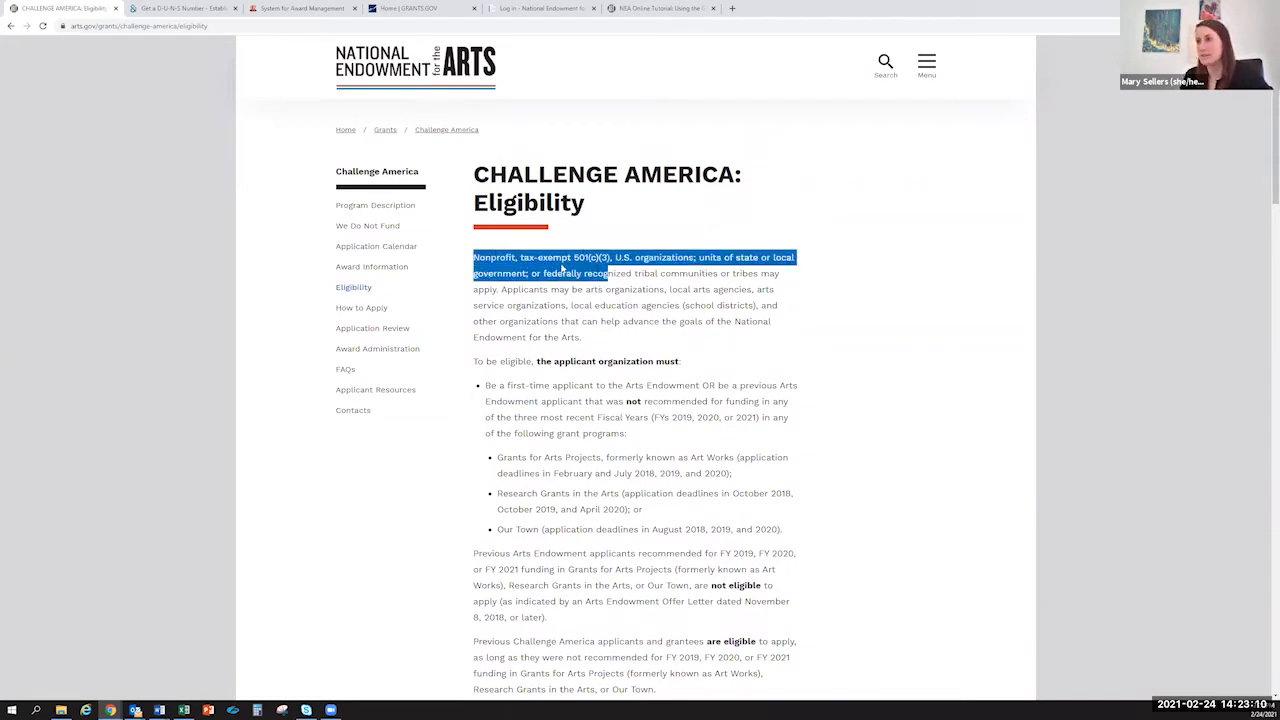
click(483, 378)
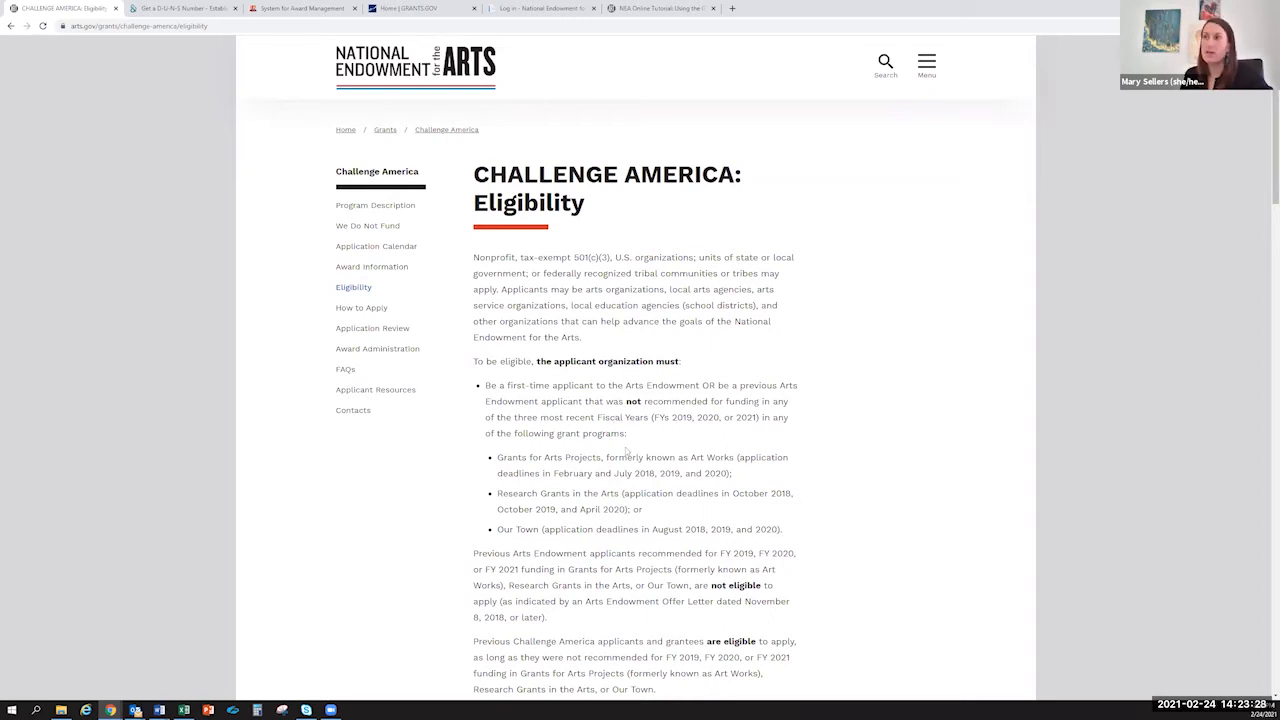
mouse_move(624, 551)
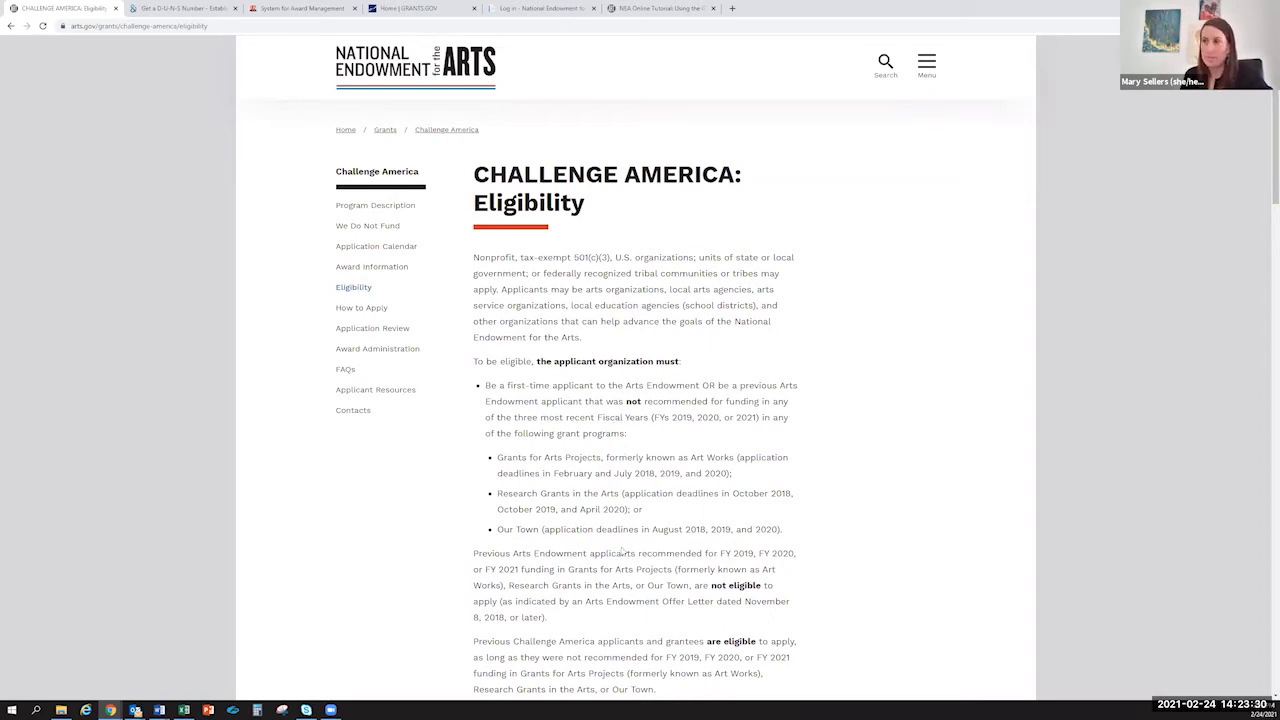
scroll(down, 3)
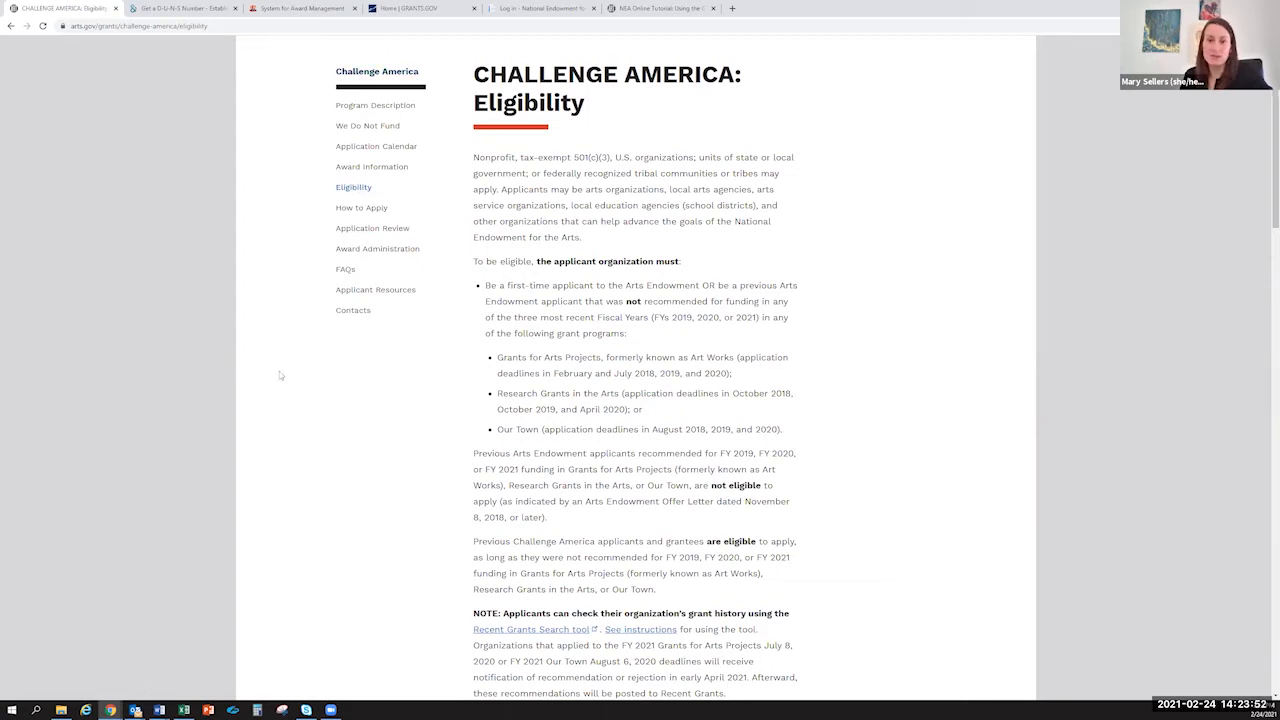
mouse_move(358, 209)
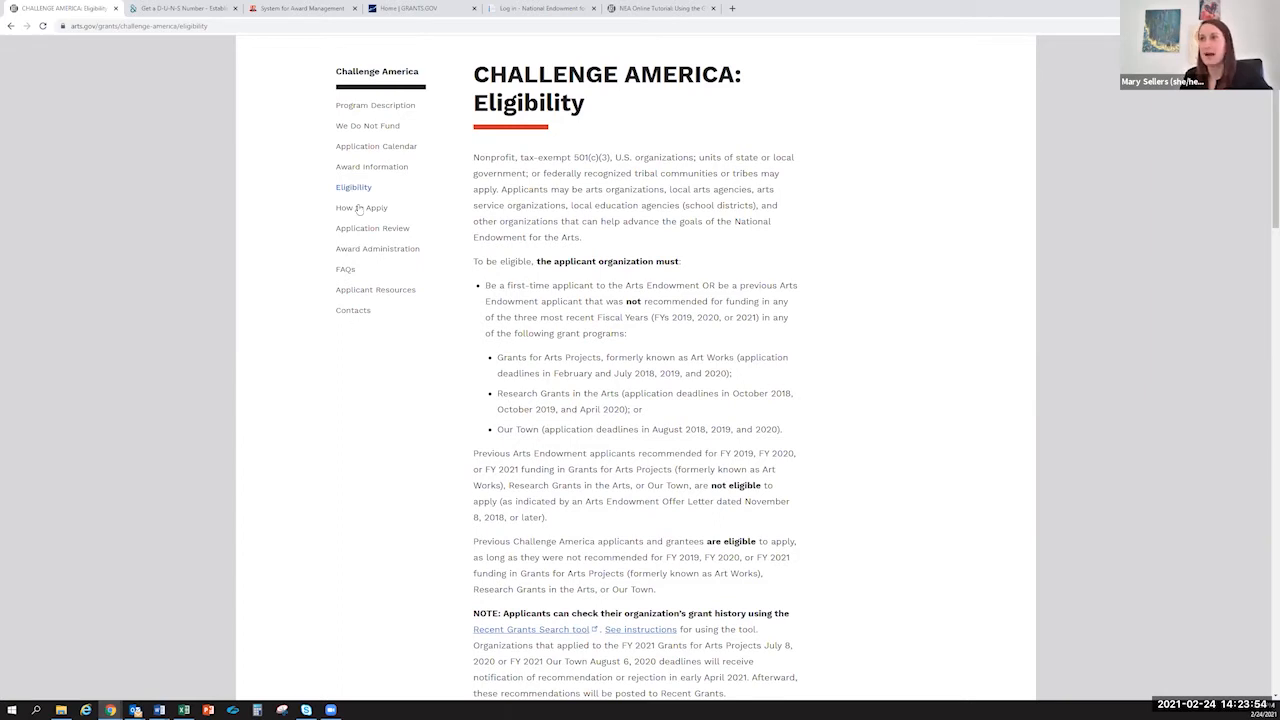
- Open How to Apply and scroll down to the Part 1 Grants.gov steps
click(361, 207)
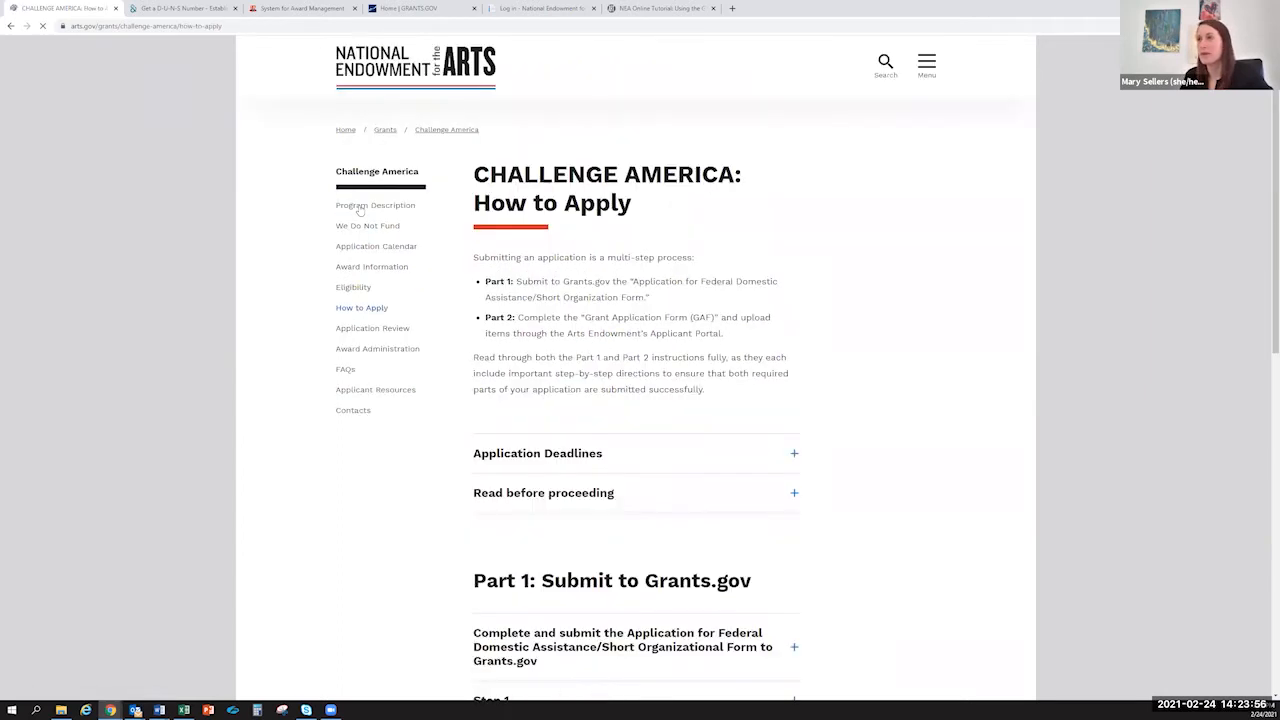
scroll(down, 3)
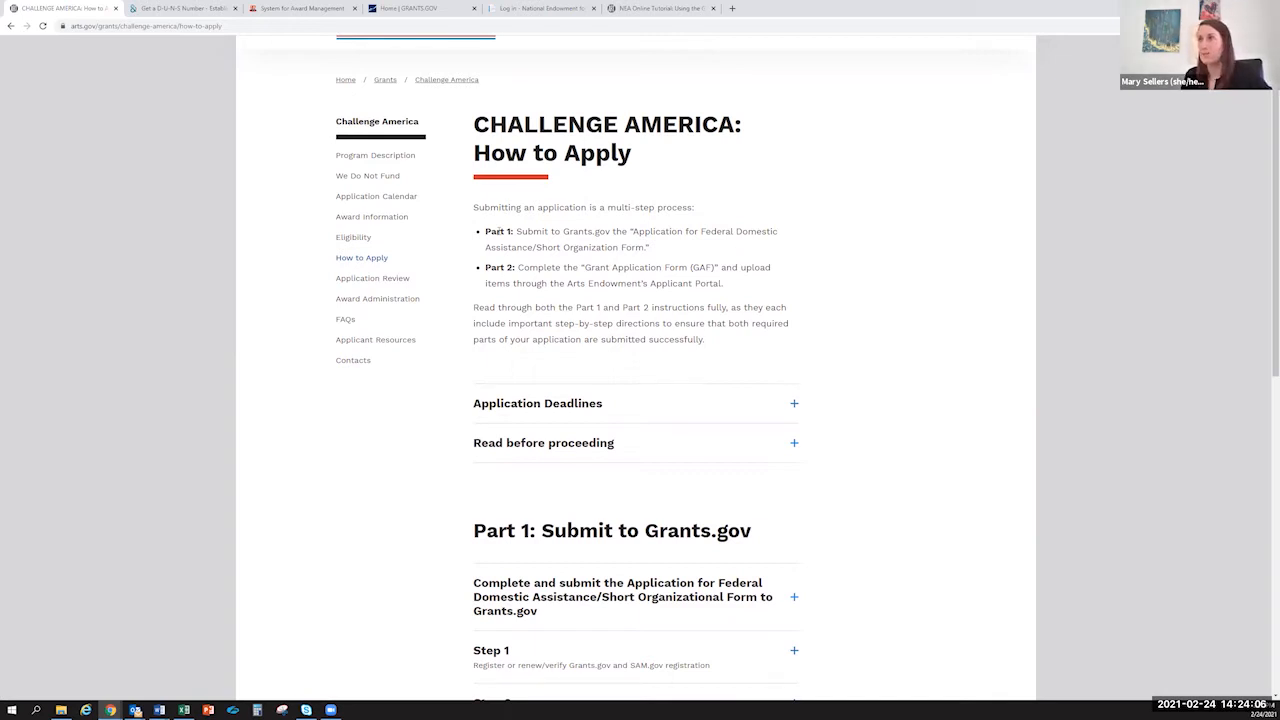
scroll(down, 3)
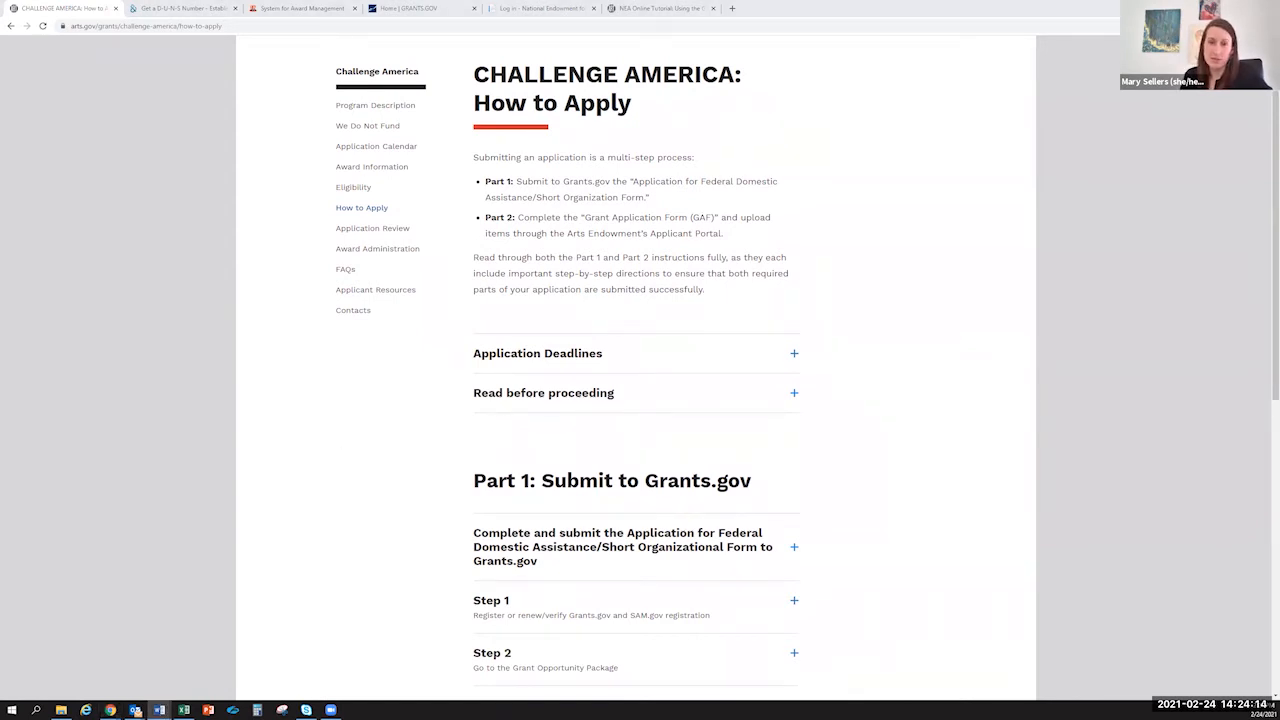
mouse_move(368, 518)
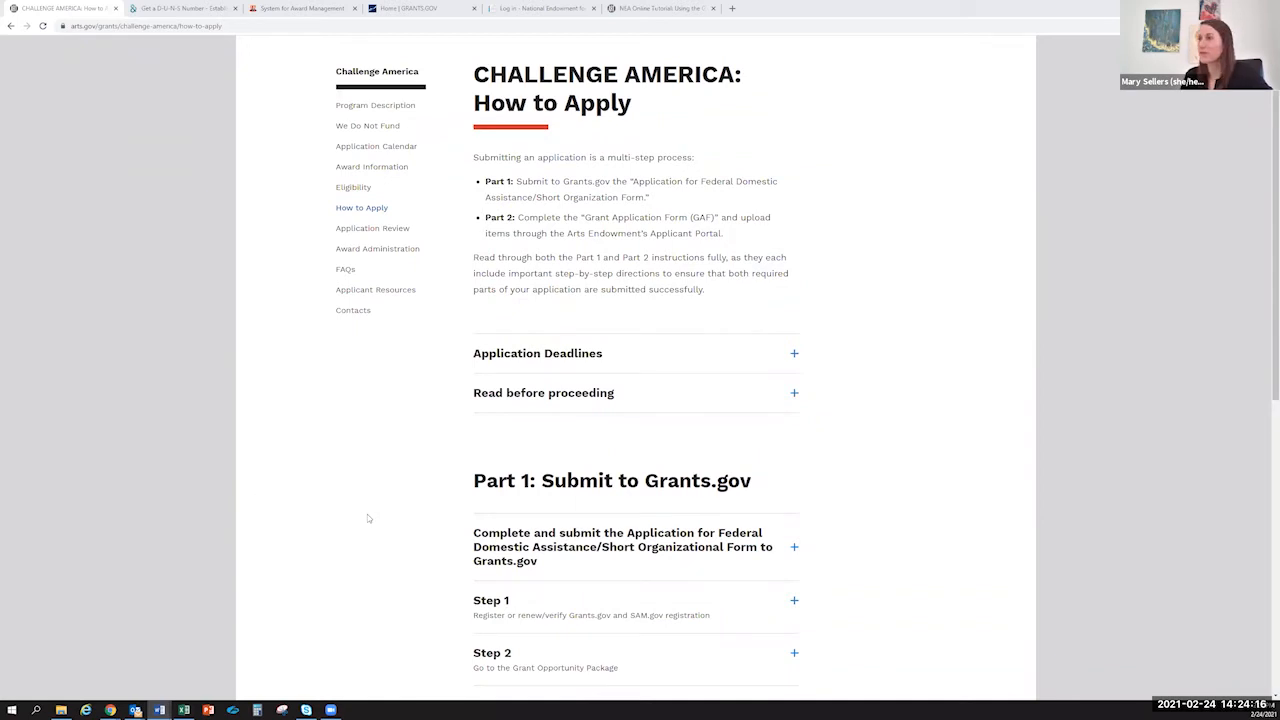
scroll(down, 3)
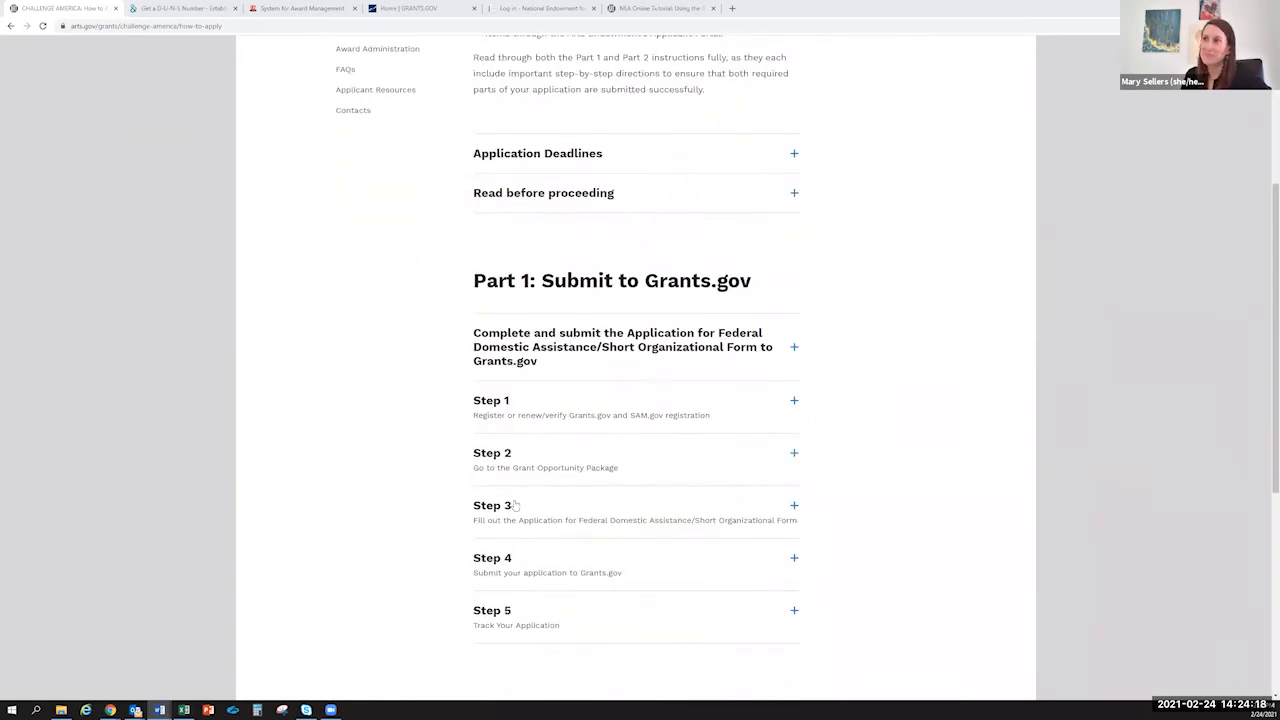
scroll(down, 3)
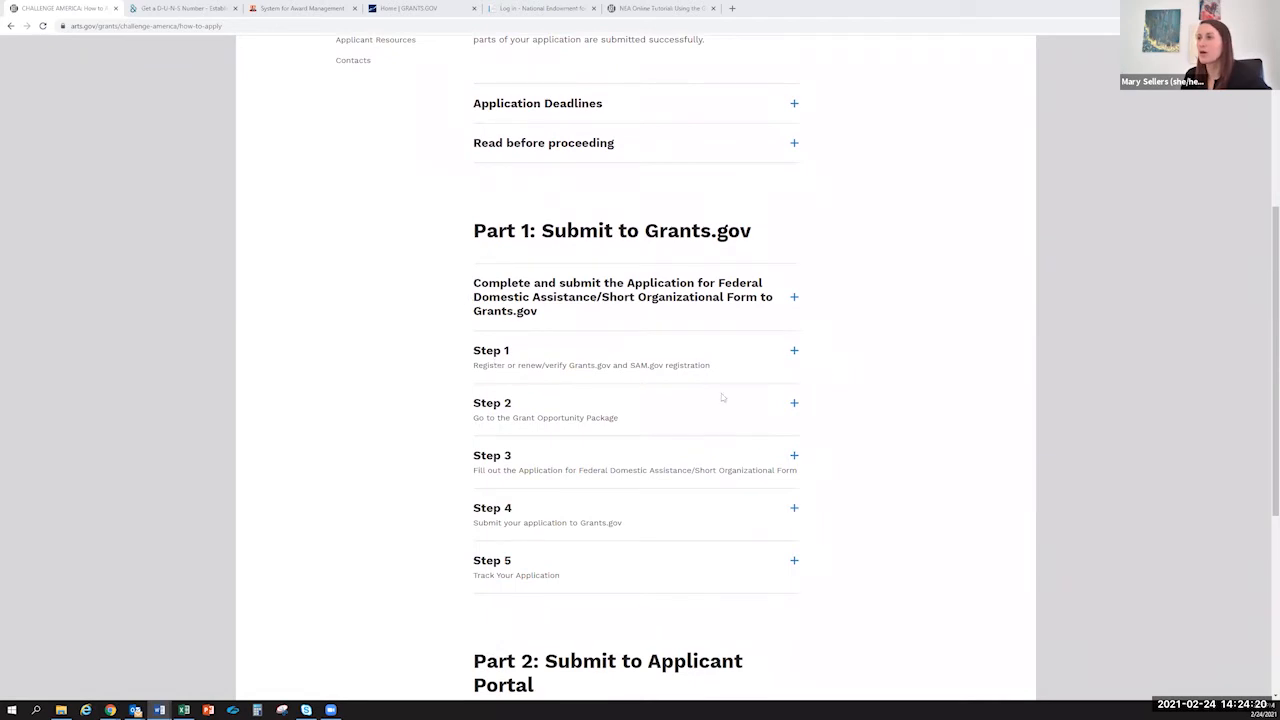
mouse_move(761, 350)
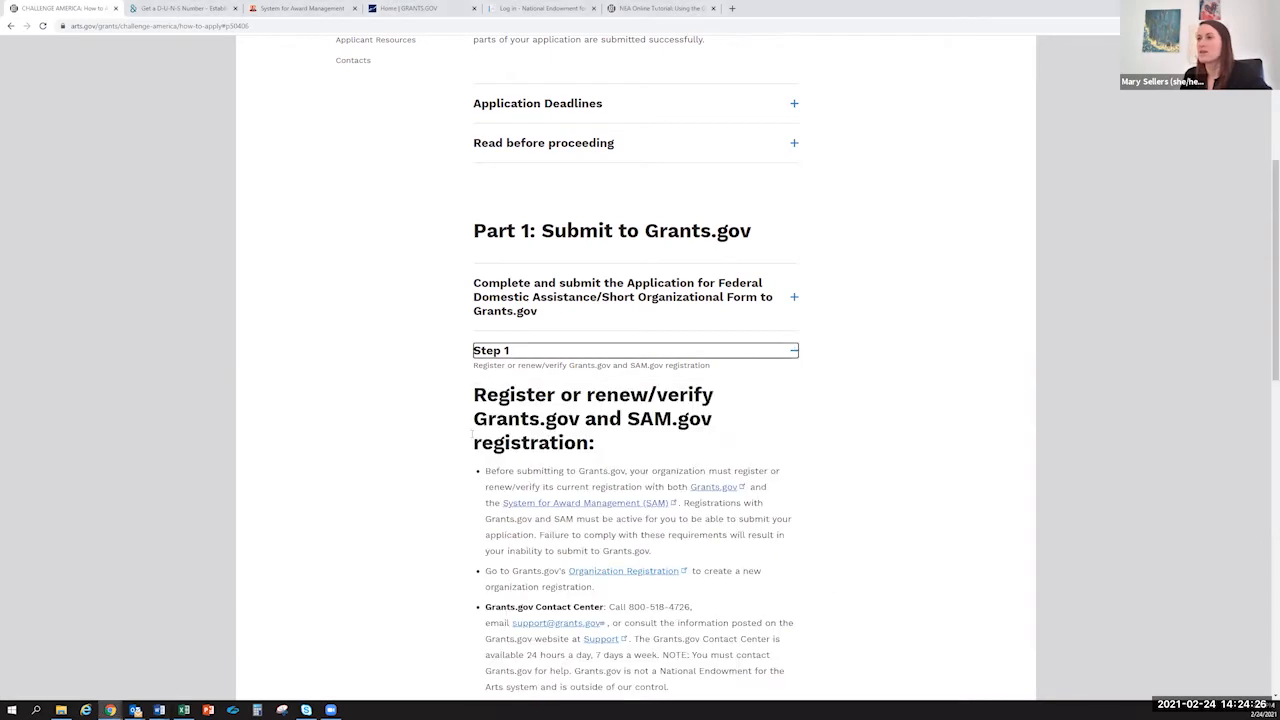
scroll(down, 3)
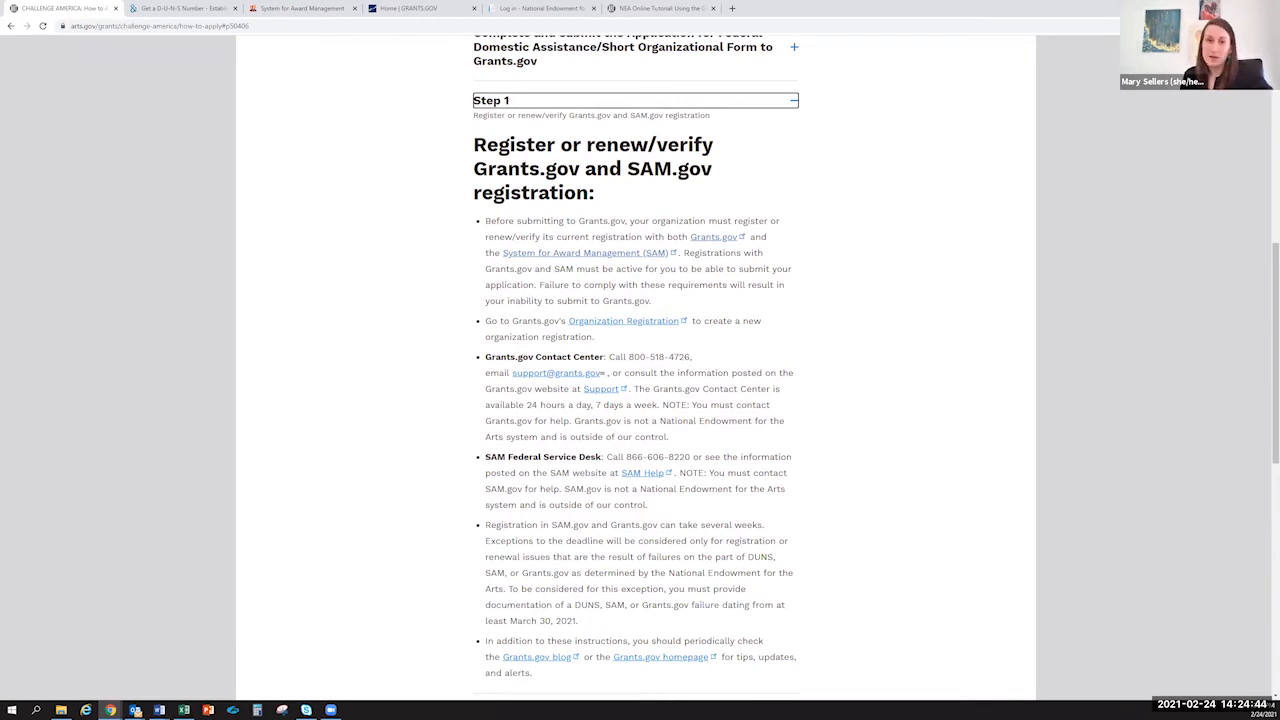
mouse_move(263, 461)
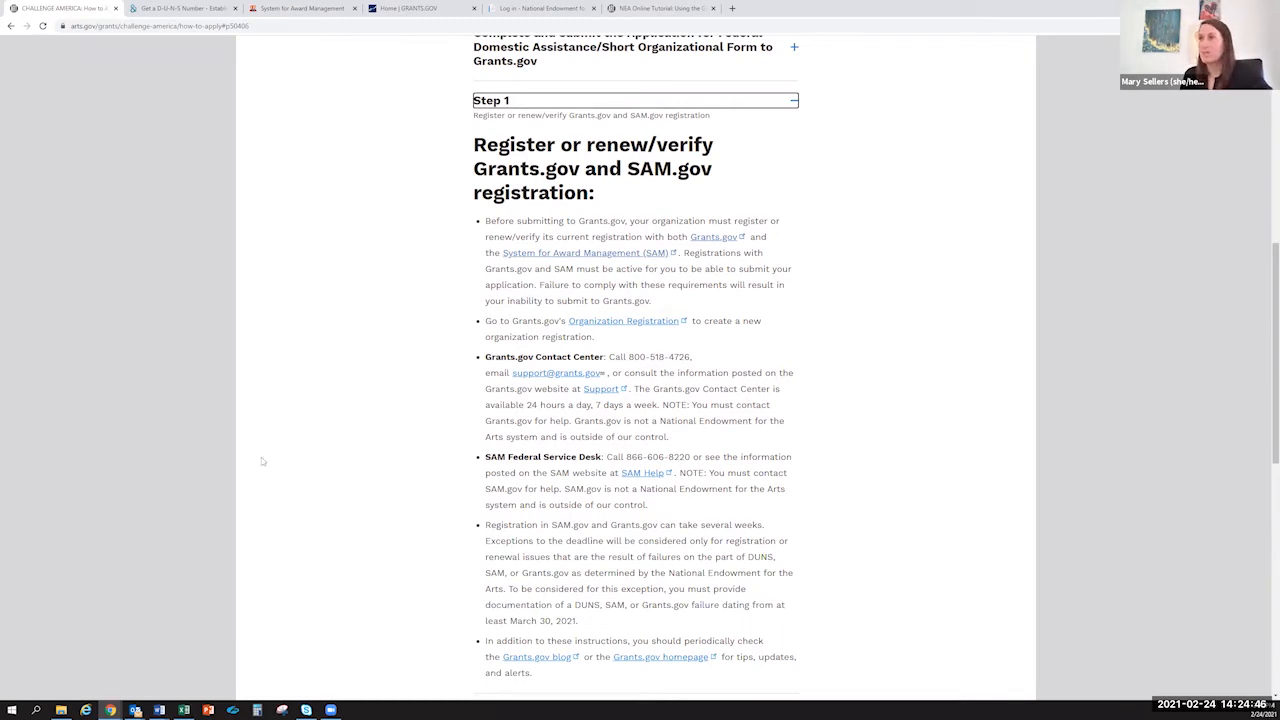
mouse_move(543, 298)
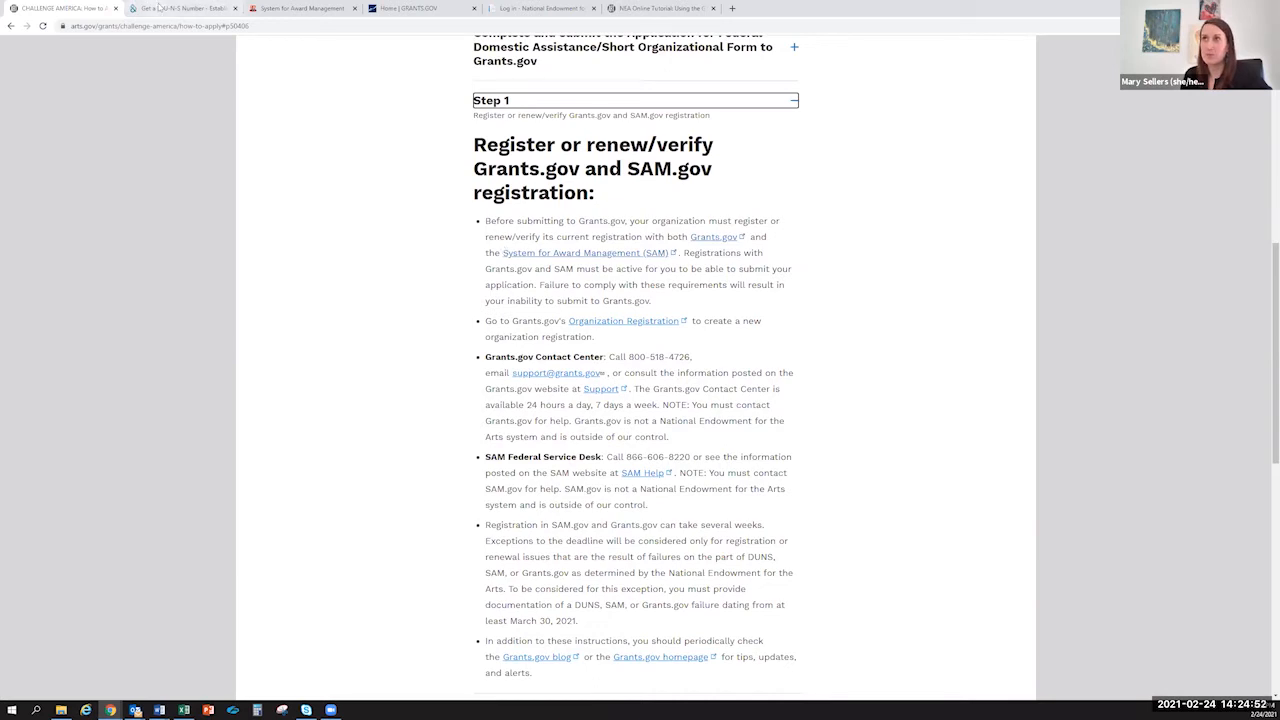
- Switch to the Dun & Bradstreet Get a D-U-N-S Number tab
click(170, 8)
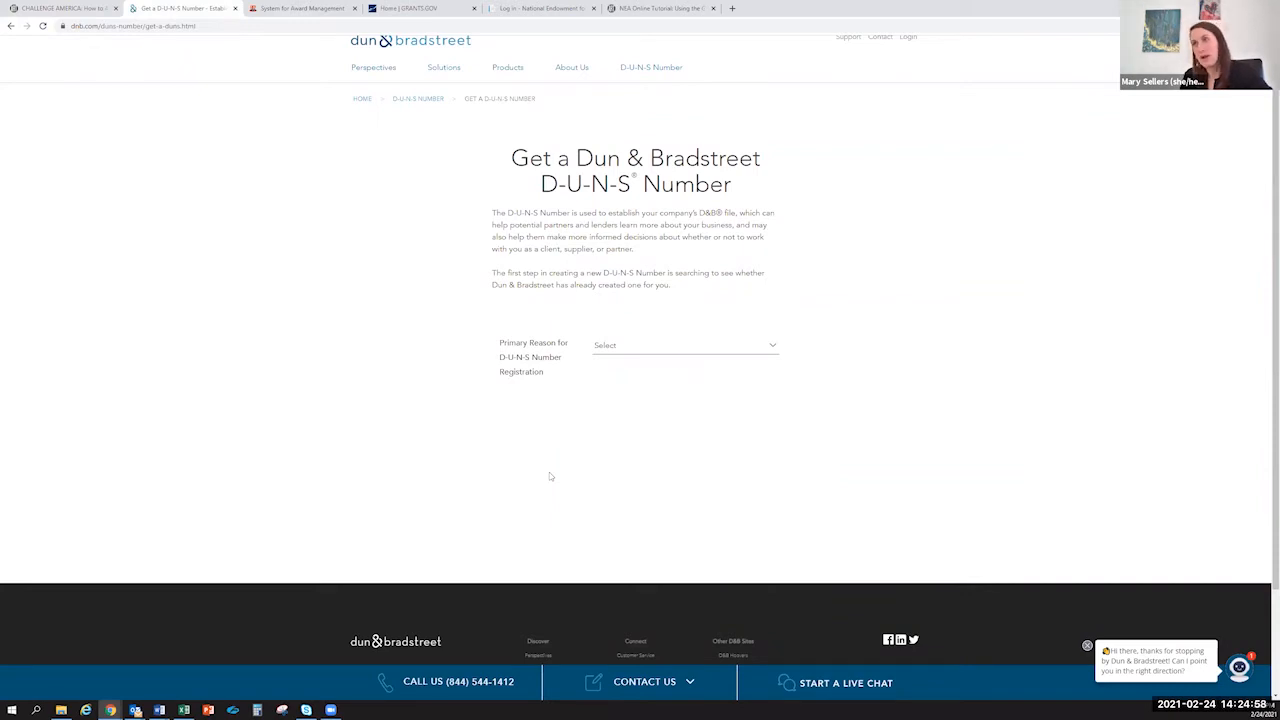
mouse_move(677, 367)
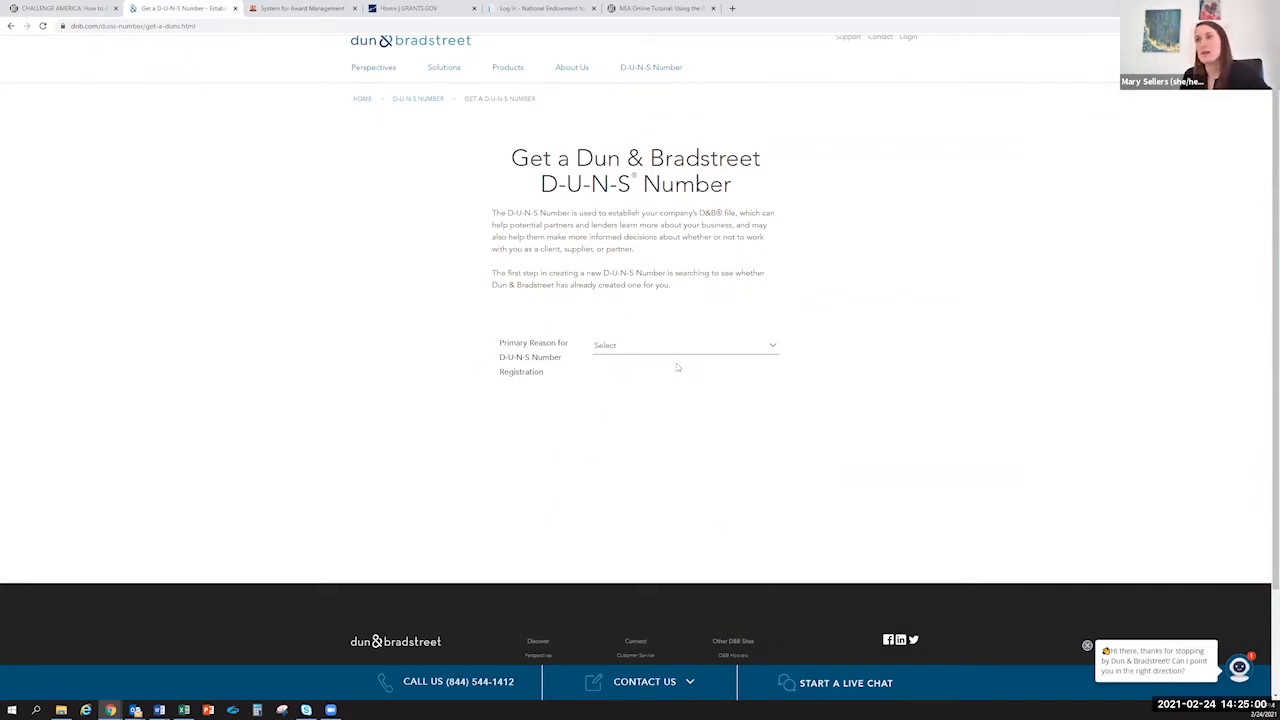
mouse_move(137, 55)
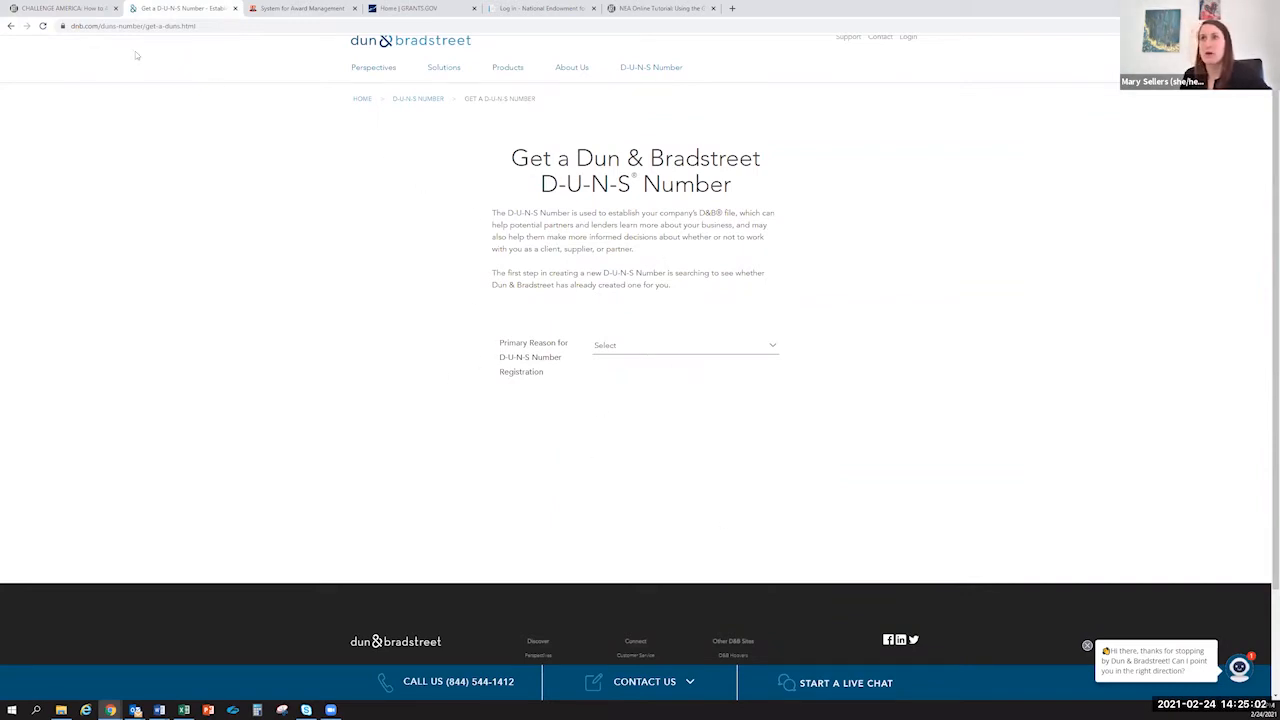
- Switch to the SAM.gov tab showing its Getting Started options
click(65, 8)
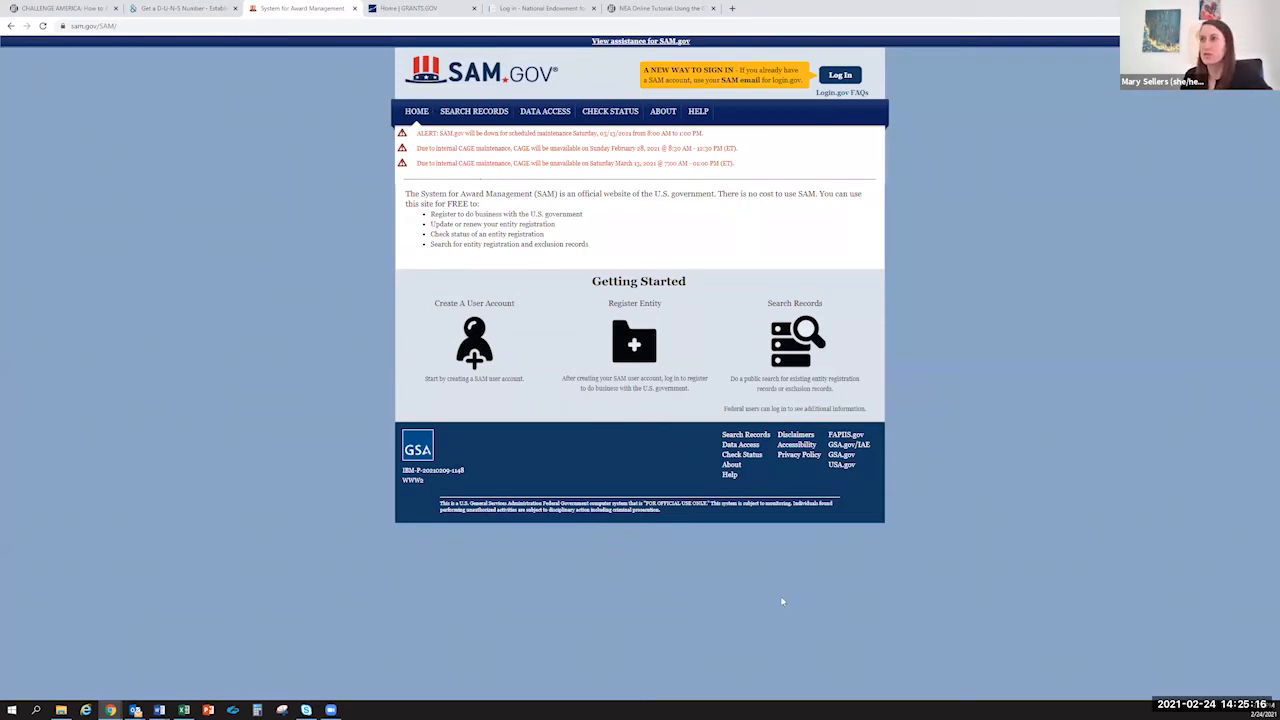
mouse_move(614, 439)
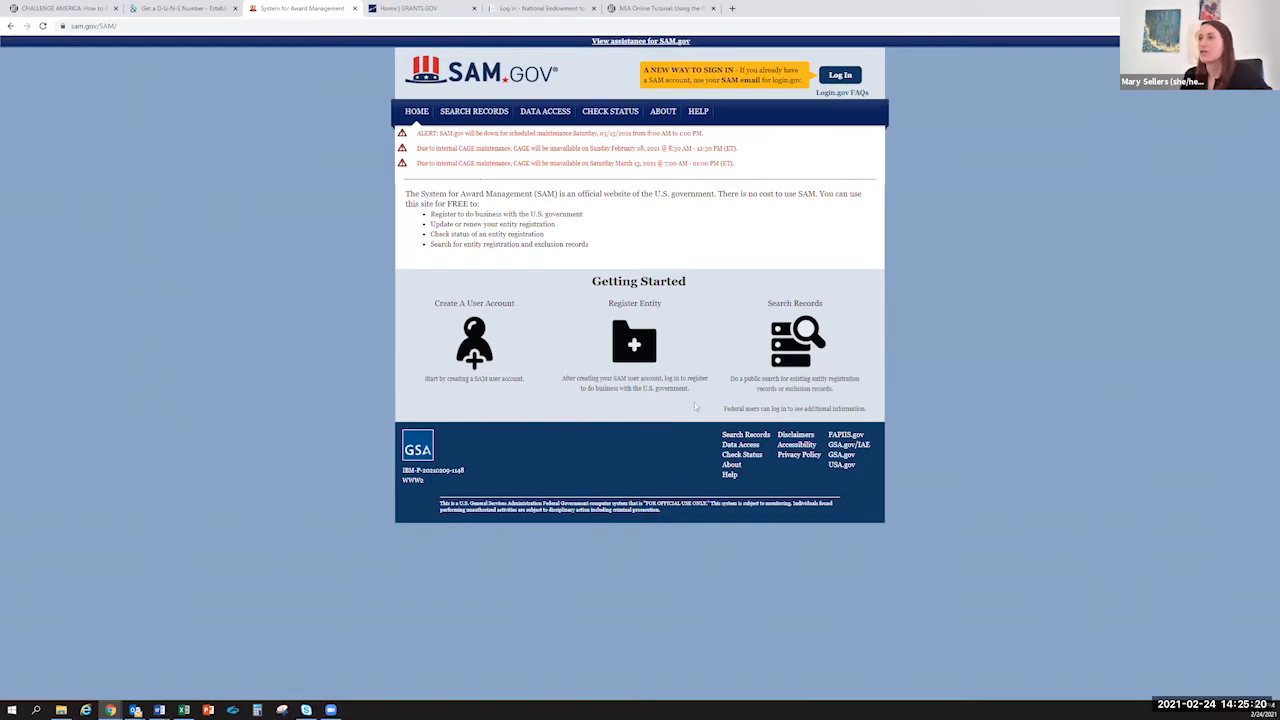
mouse_move(208, 82)
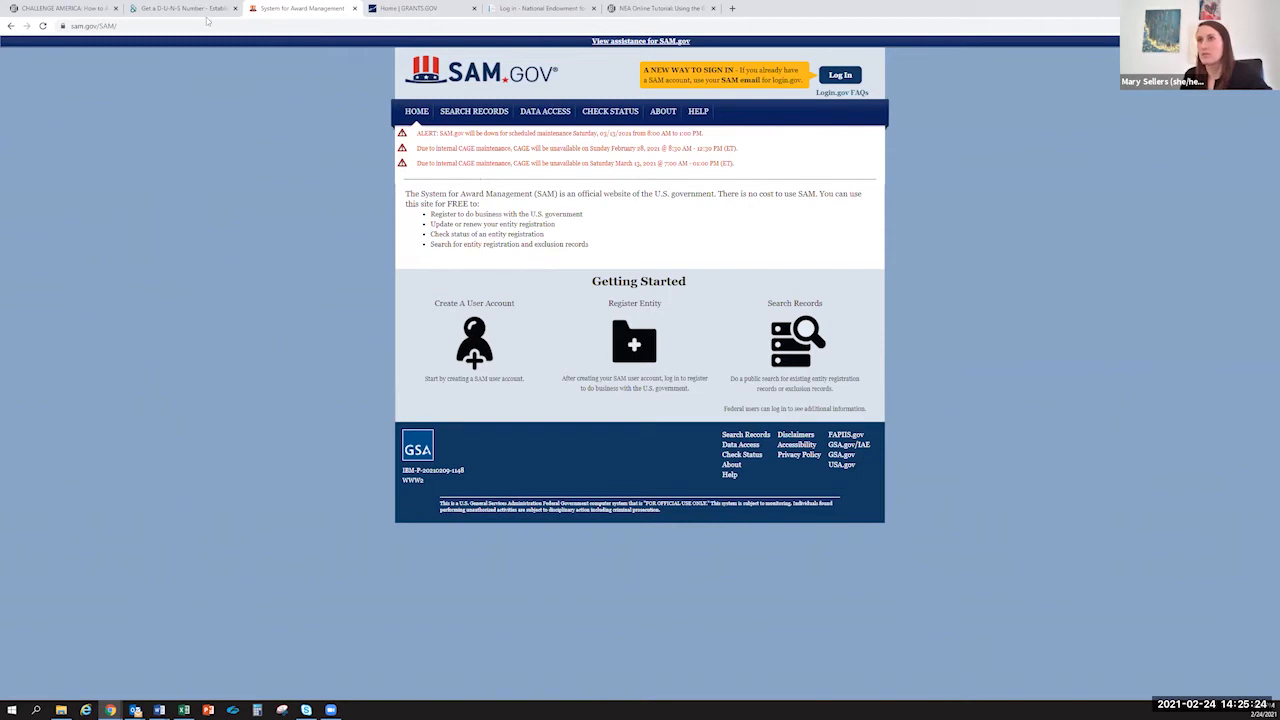
- Return to the Challenge America tab and scroll past Step 1 to Steps 2–5
click(60, 8)
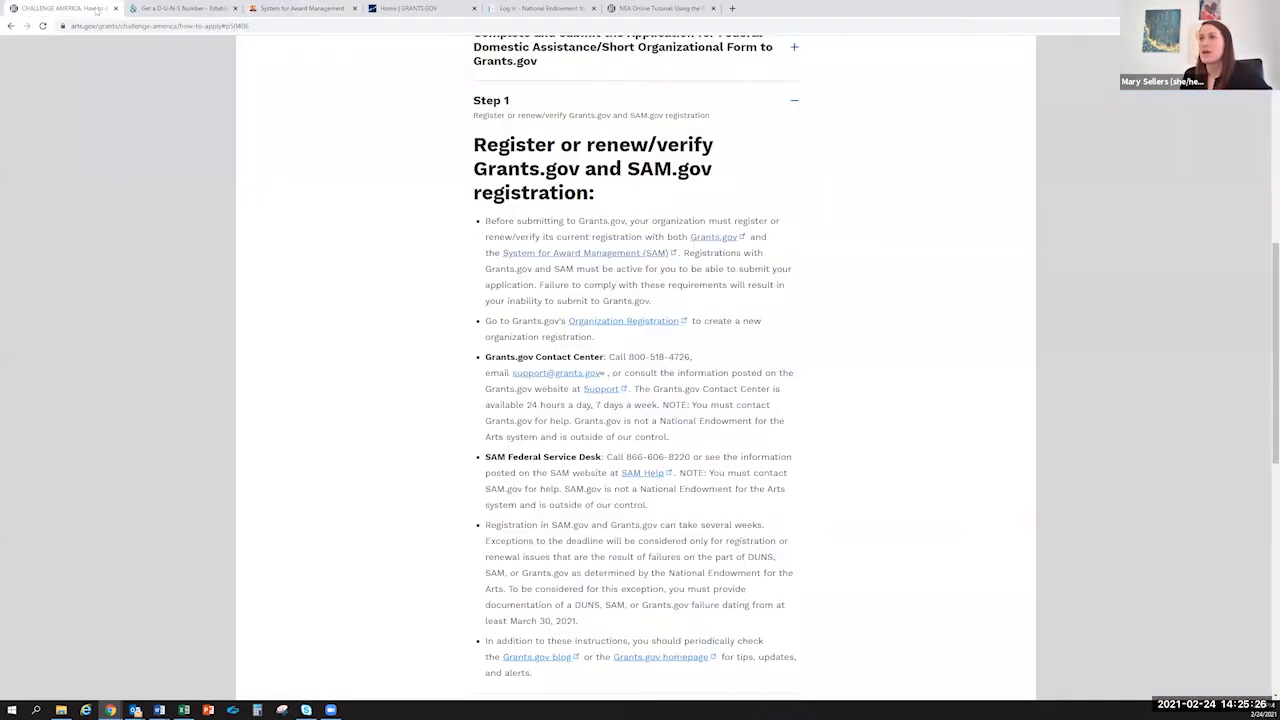
scroll(down, 3)
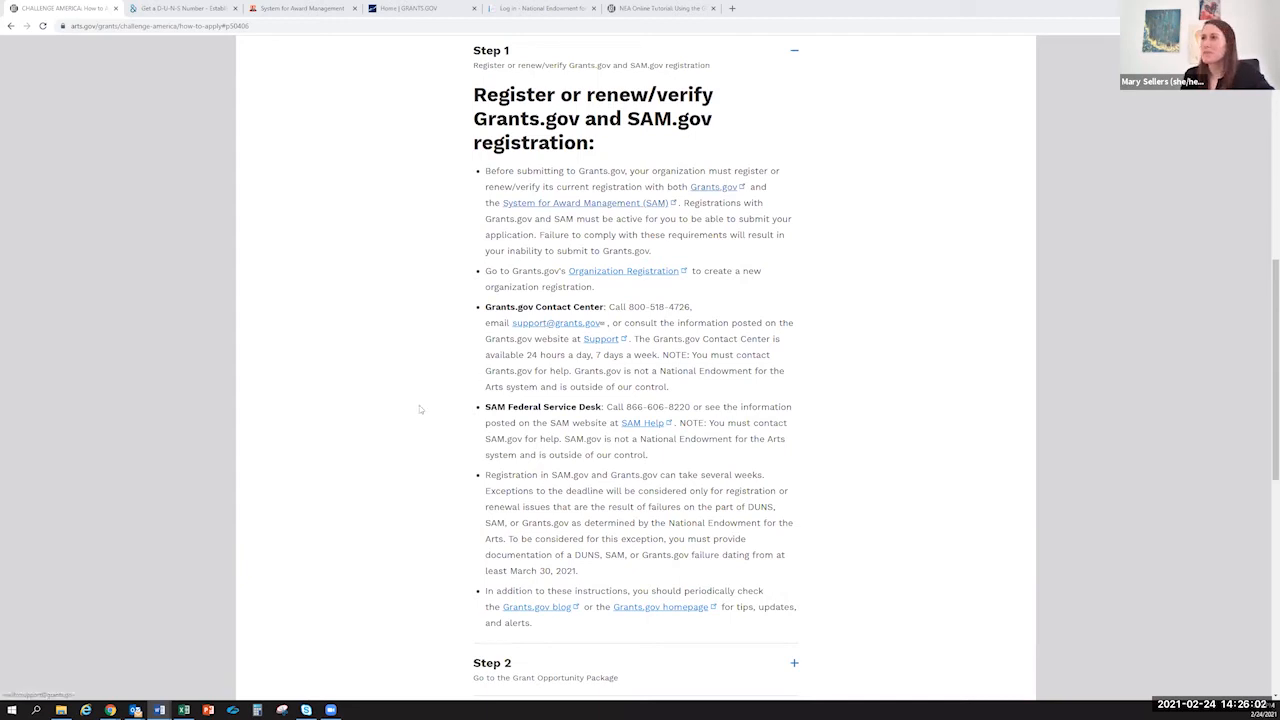
mouse_move(414, 414)
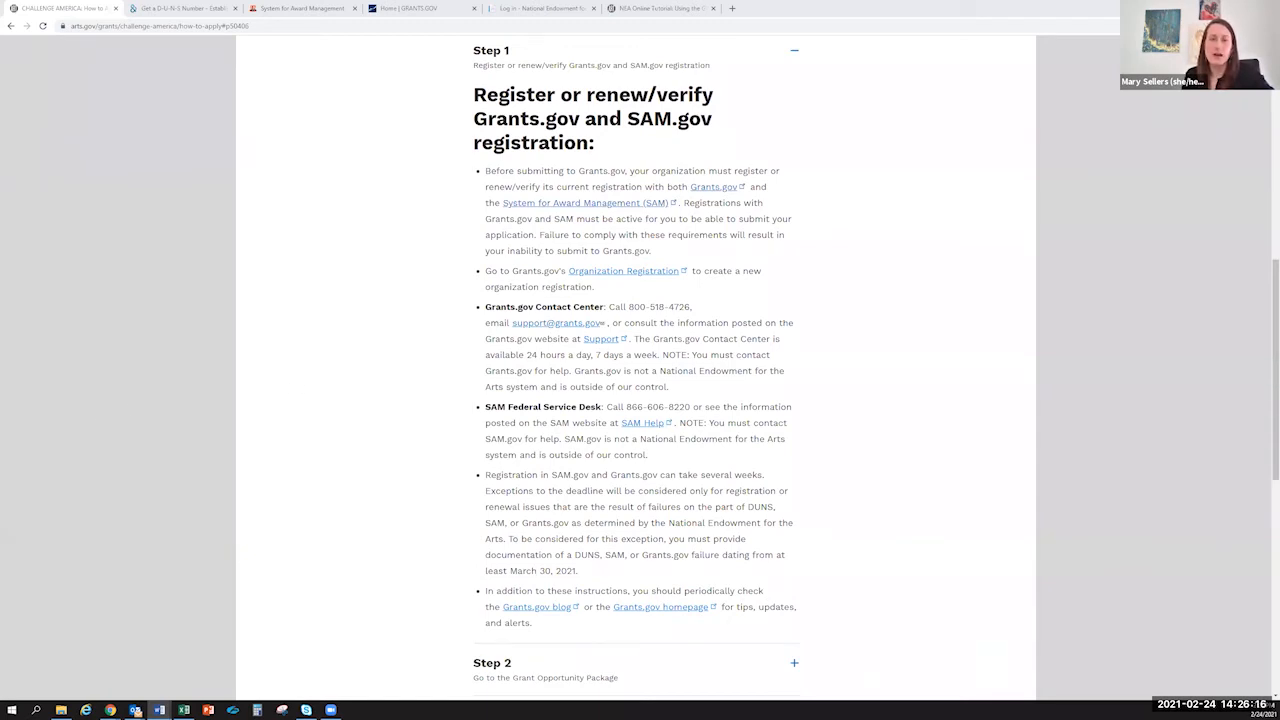
scroll(down, 3)
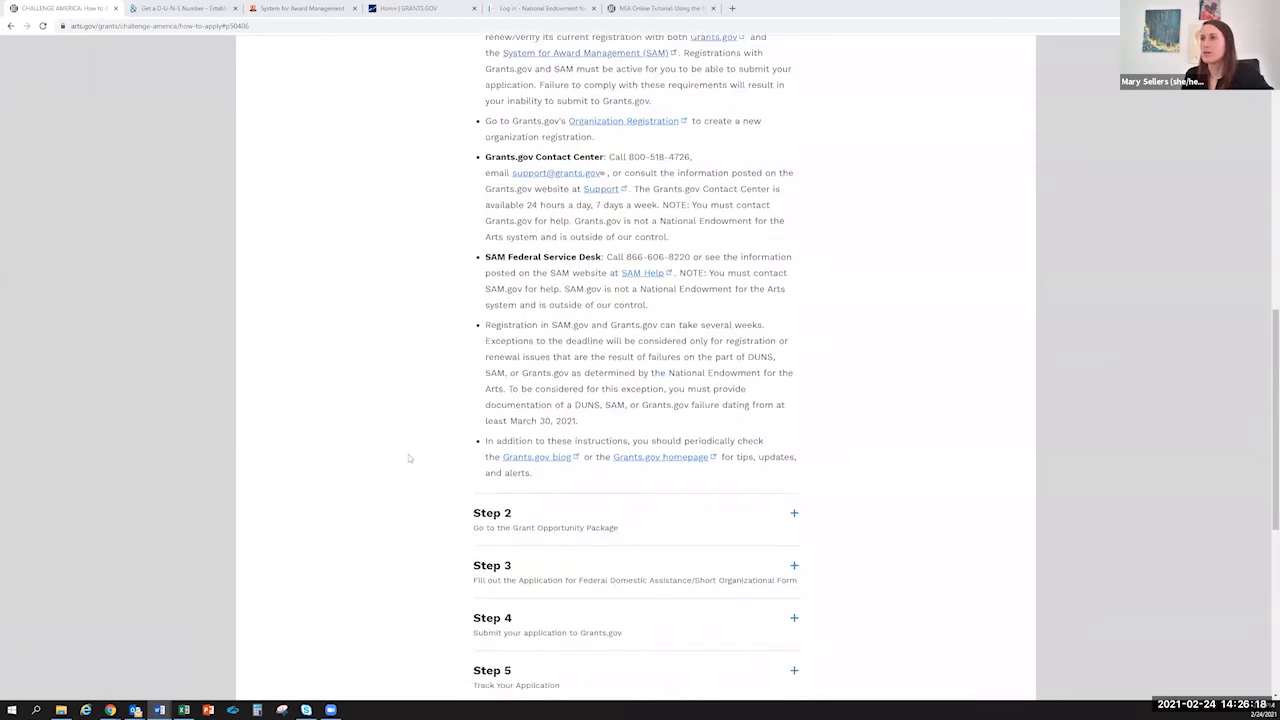
scroll(down, 3)
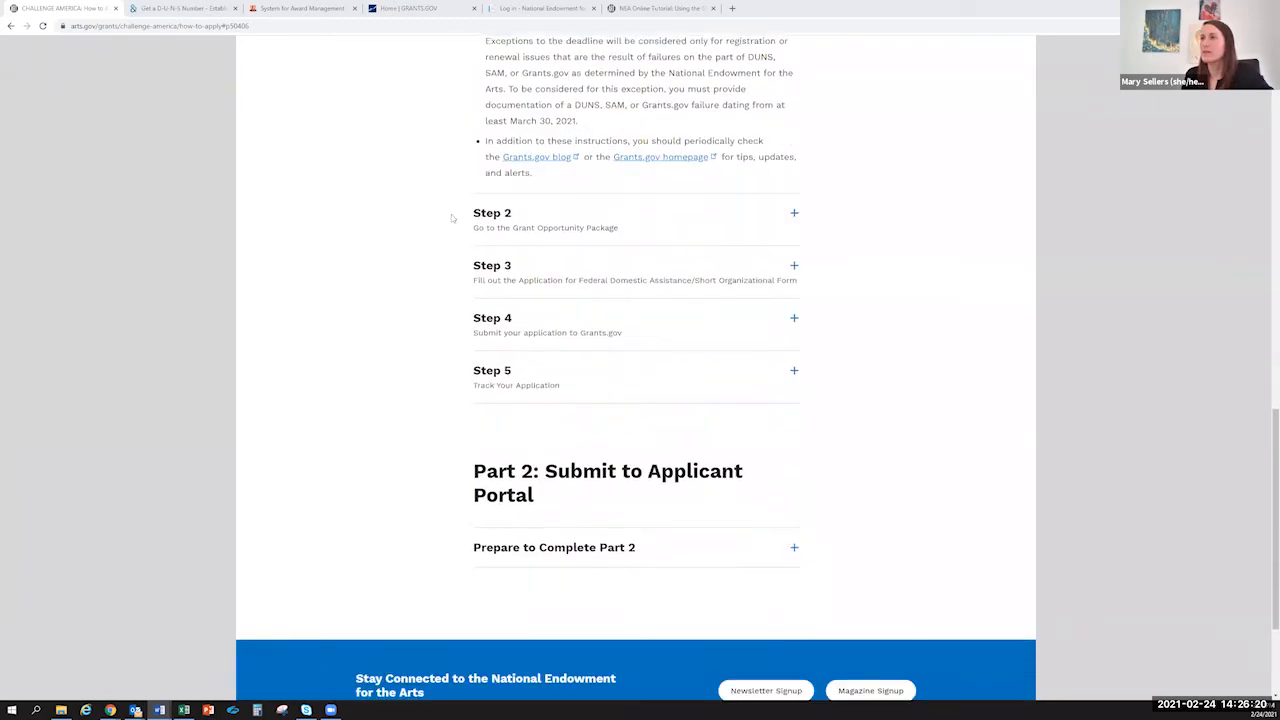
mouse_move(724, 239)
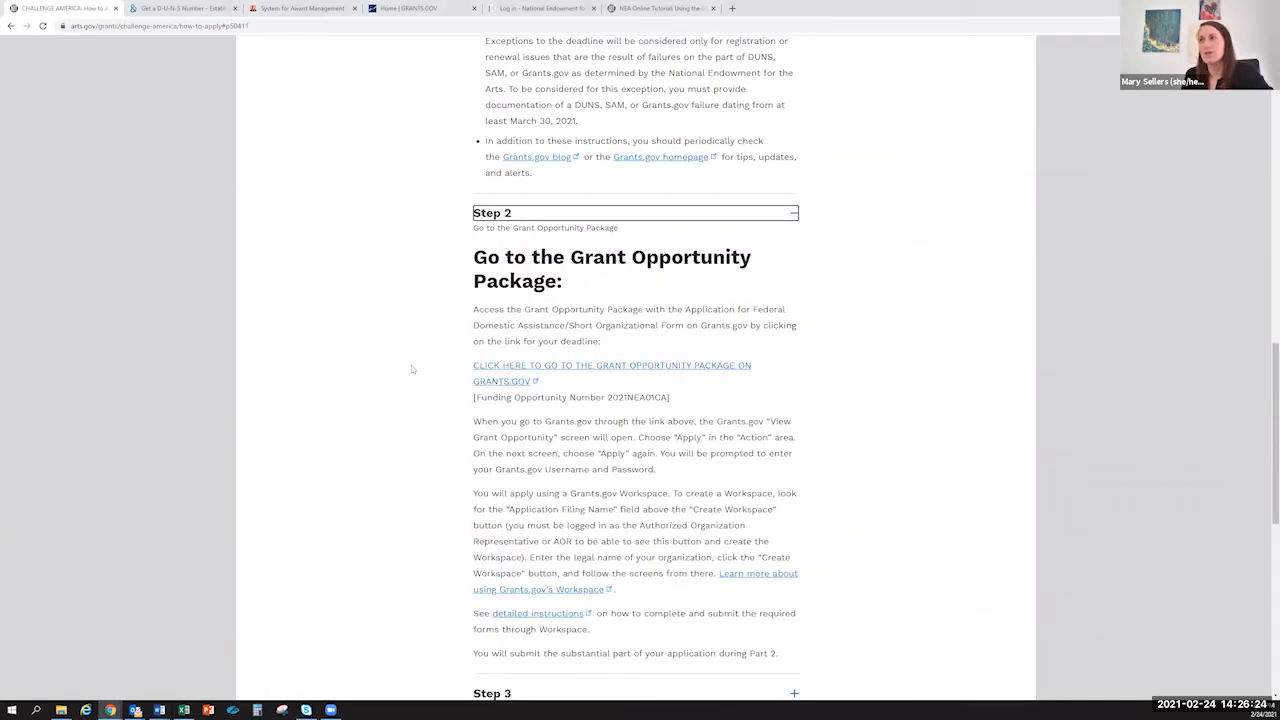
- Scroll through the Step 2 Grant Opportunity Package and Workspace instructions to Step 3
scroll(down, 3)
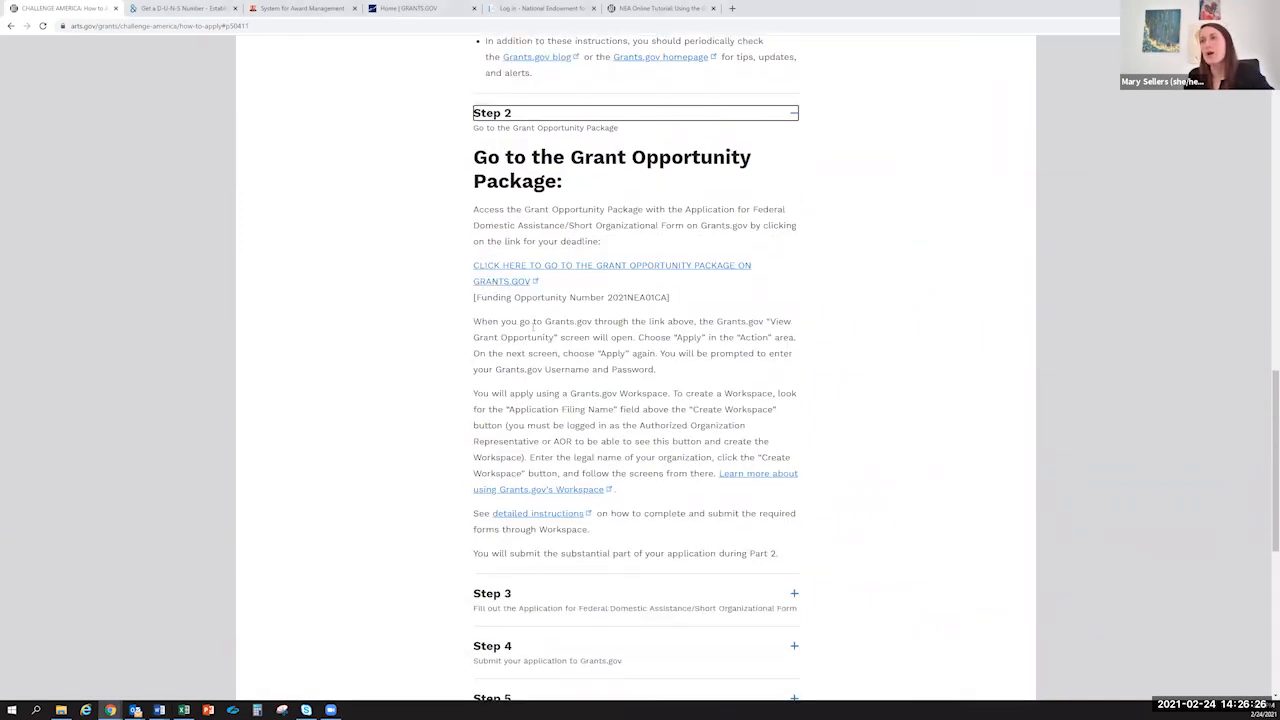
mouse_move(520, 280)
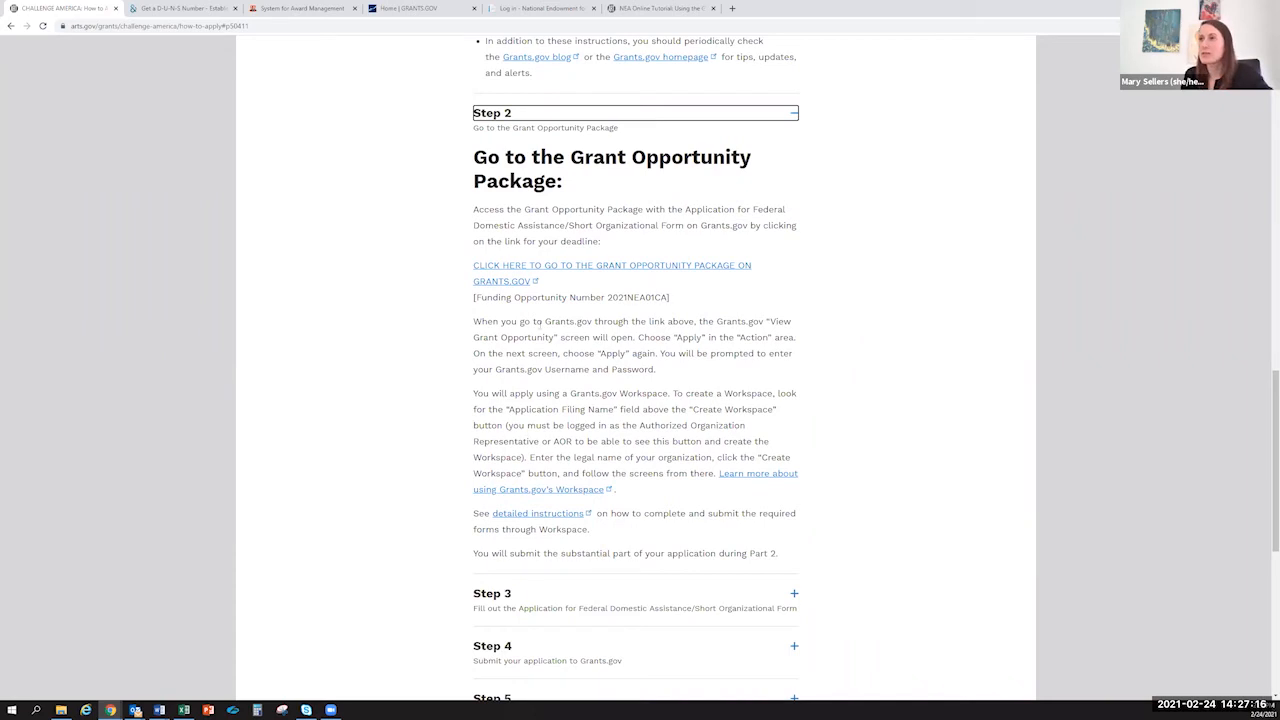
mouse_move(538, 300)
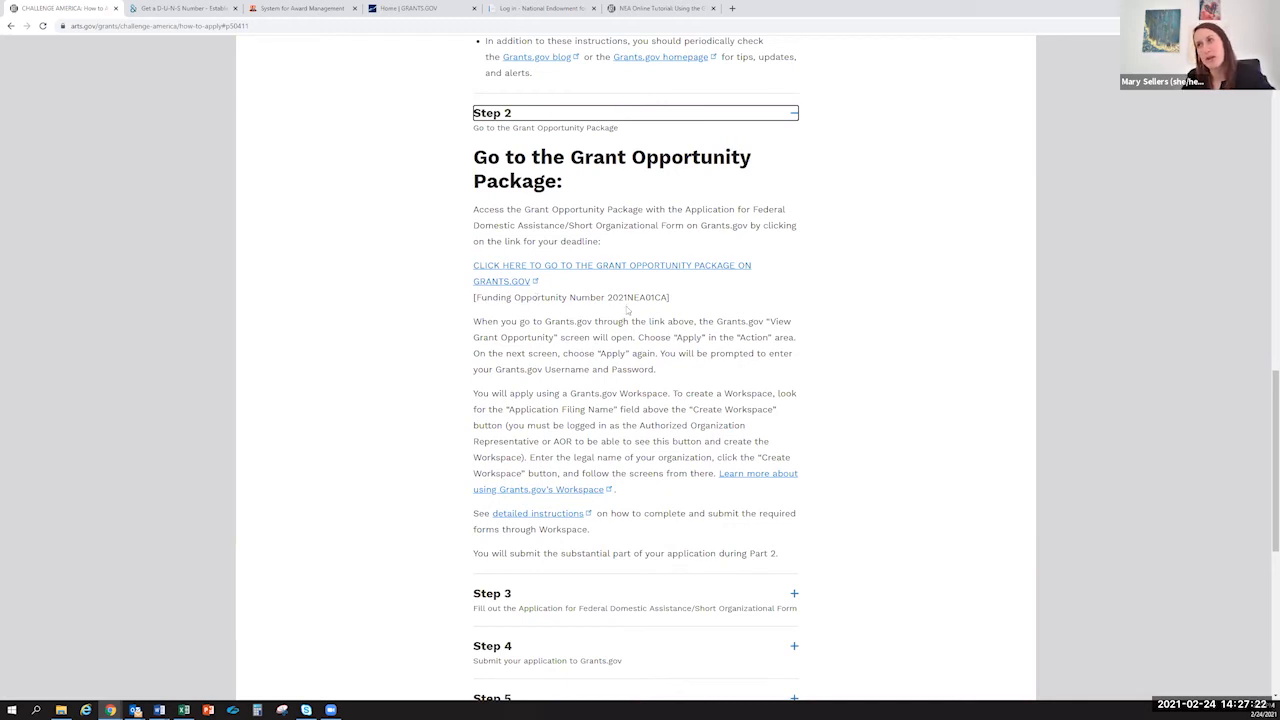
scroll(down, 3)
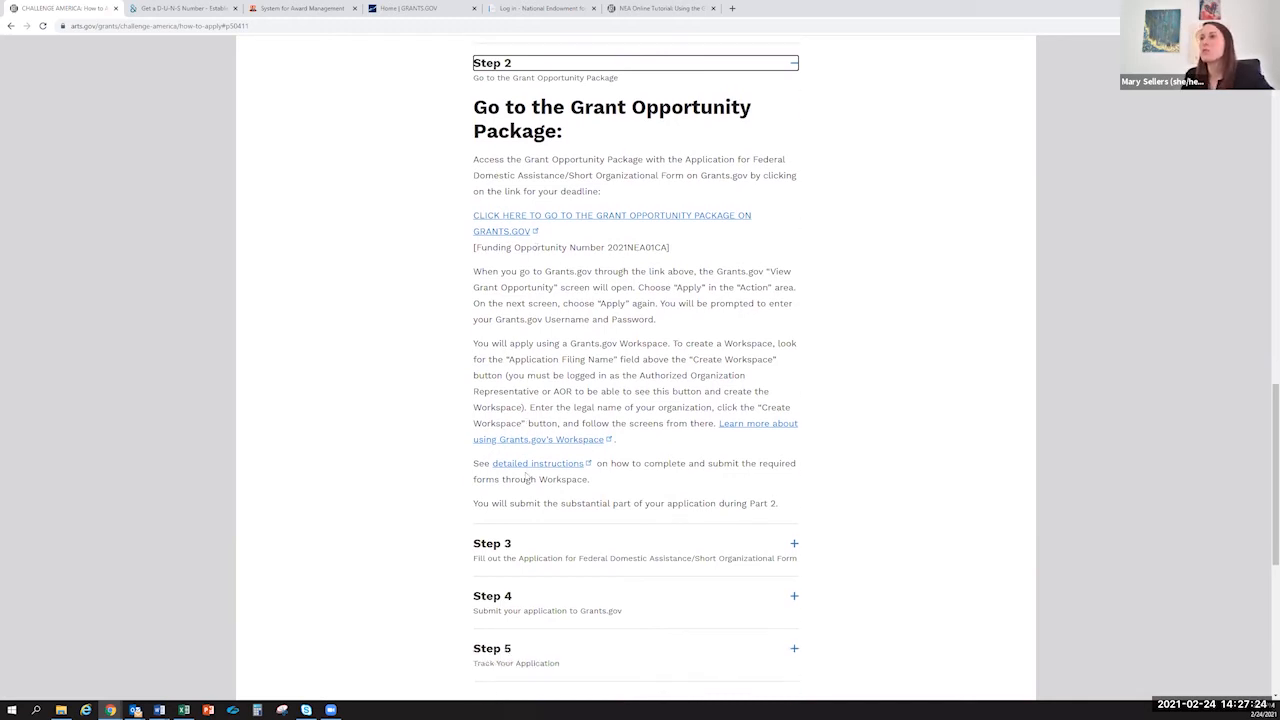
scroll(down, 3)
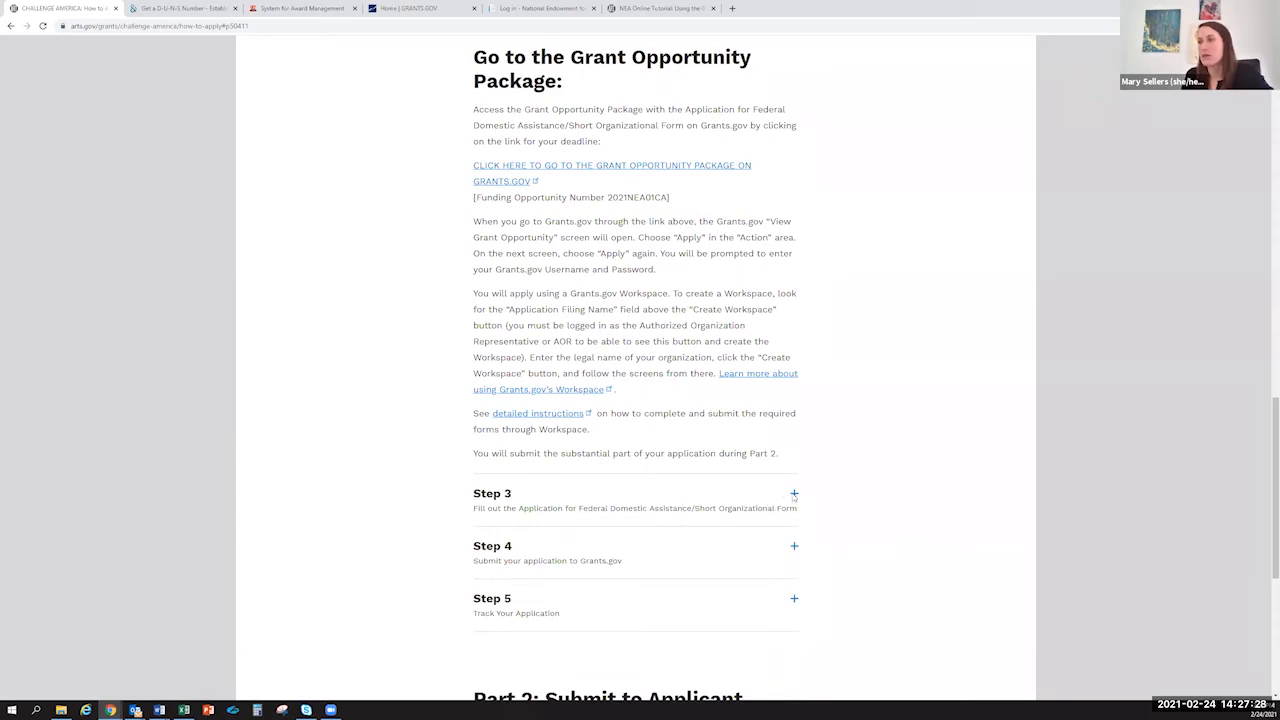
- Expand Step 3 and scroll through form items 1–9 down to Step 4
click(793, 493)
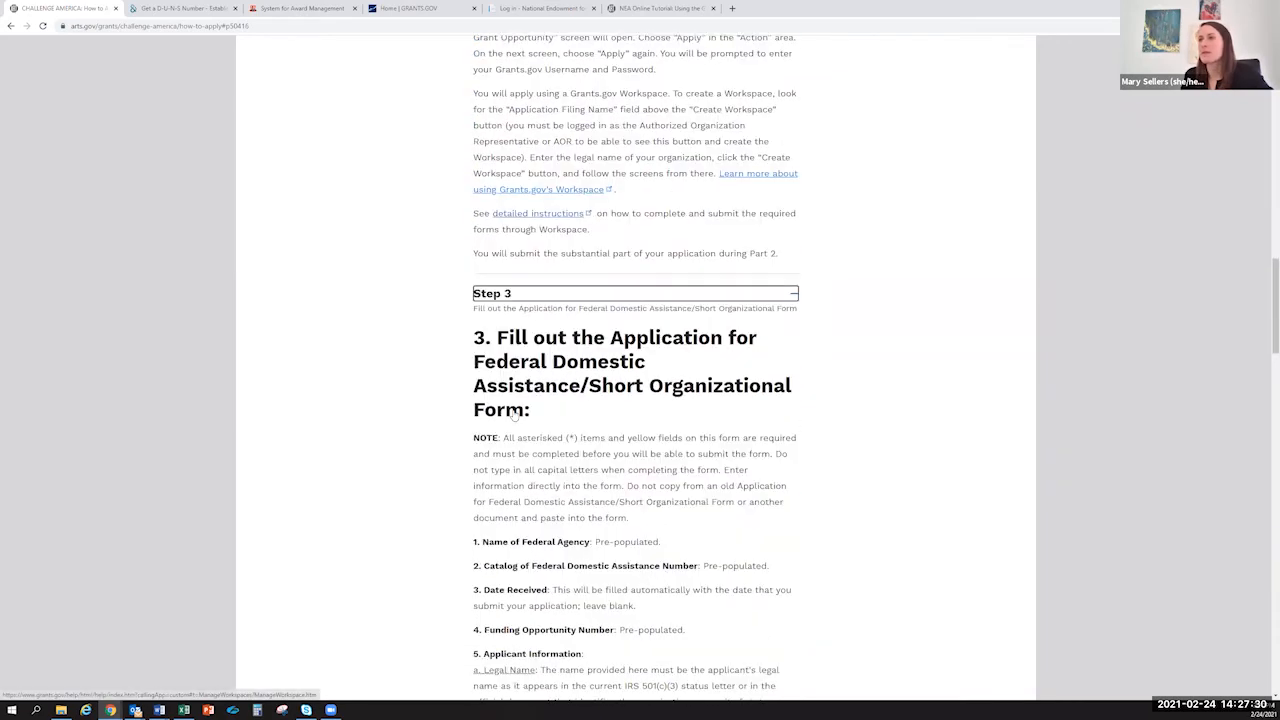
scroll(down, 3)
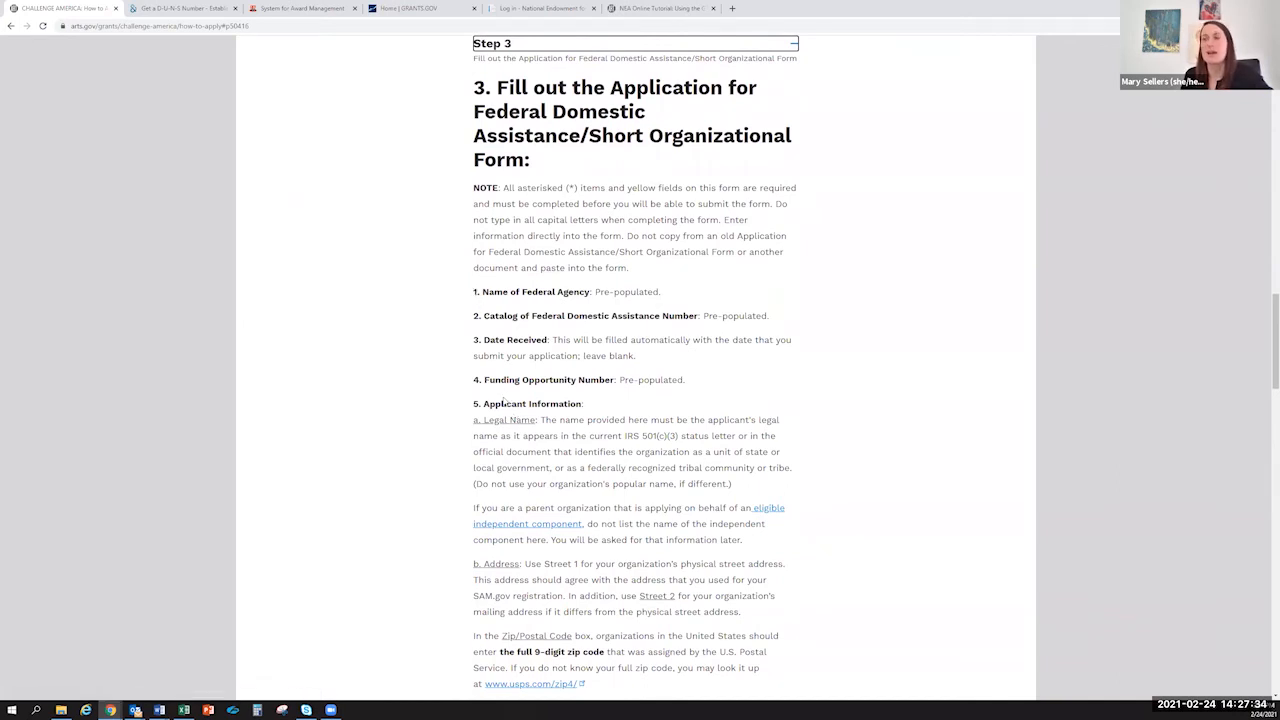
scroll(down, 3)
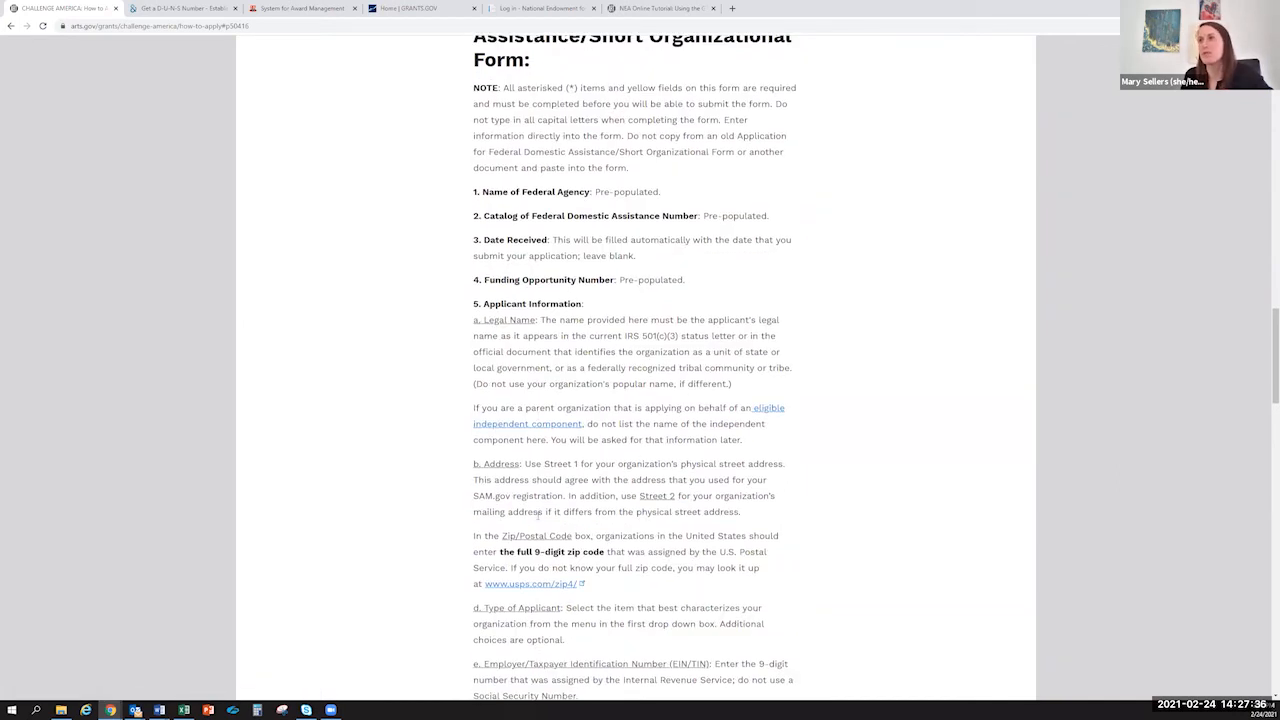
scroll(up, 3)
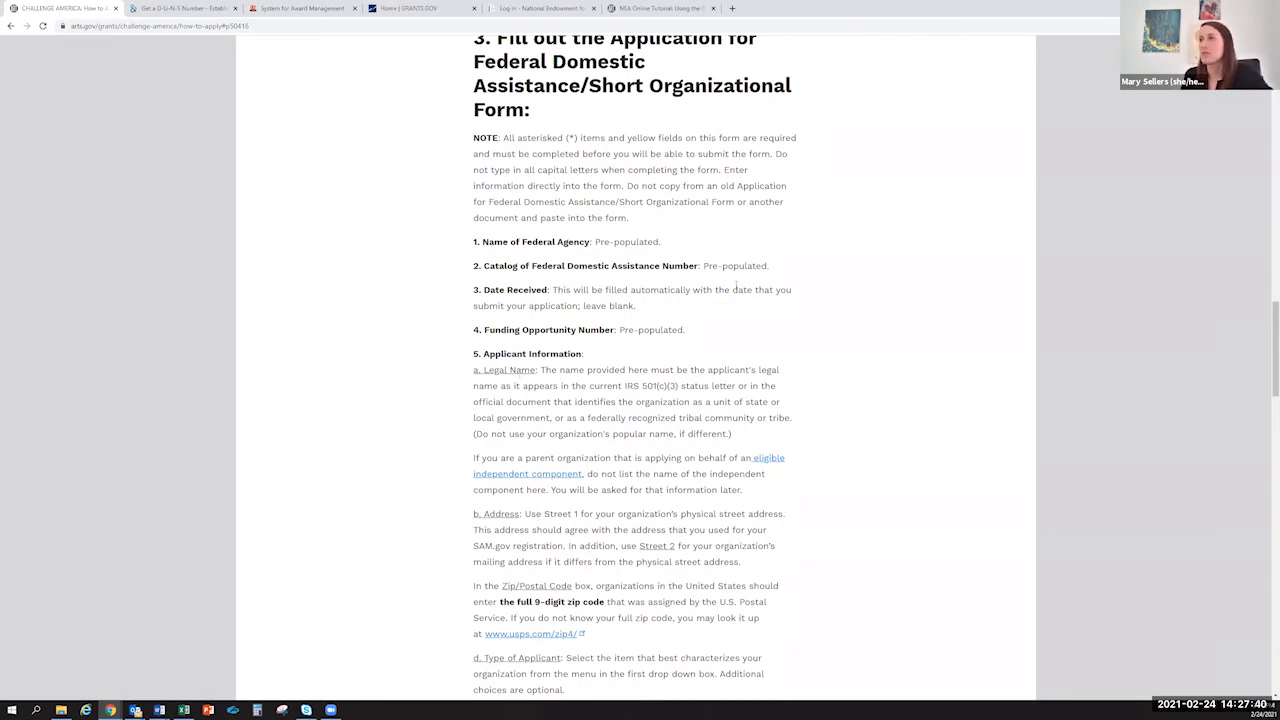
scroll(down, 3)
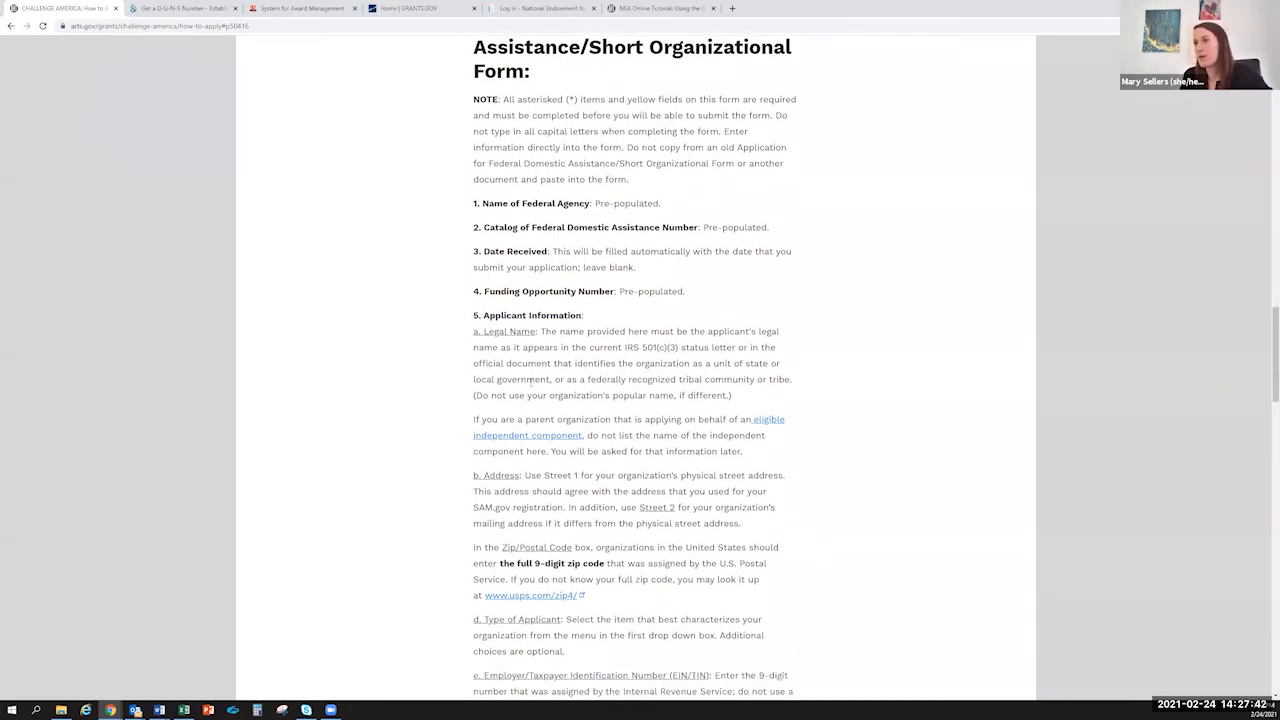
scroll(down, 3)
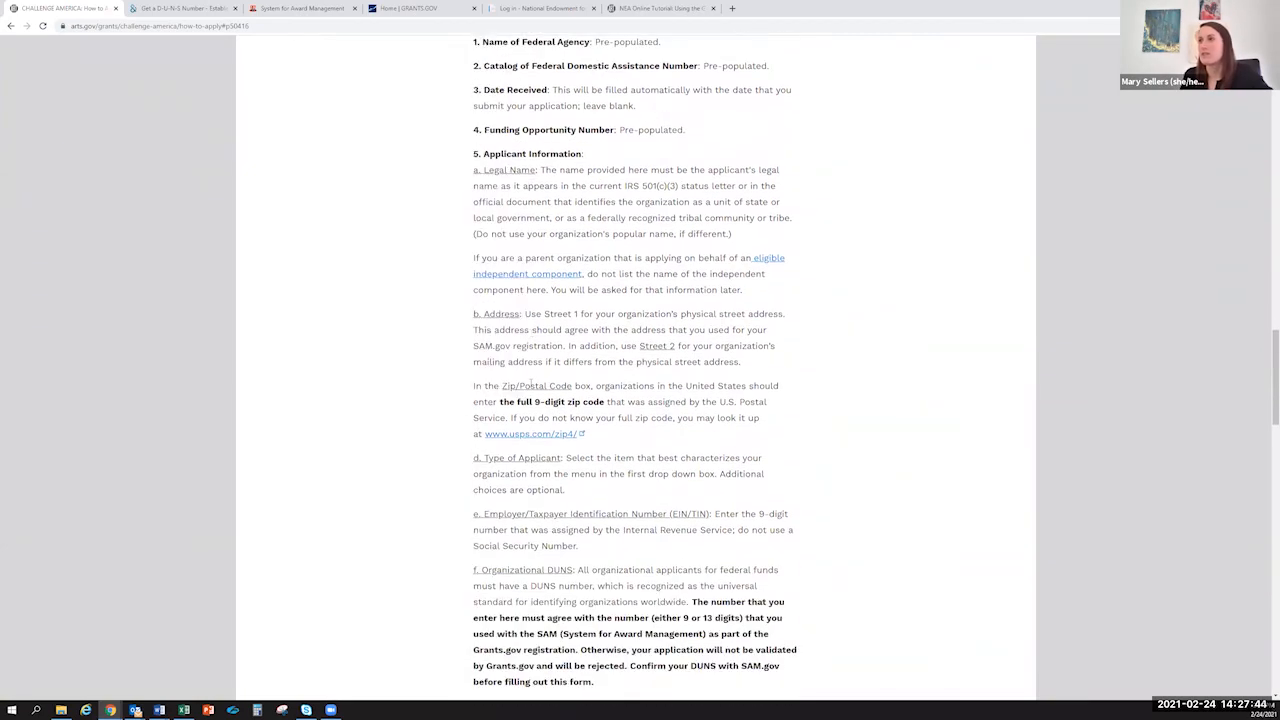
scroll(down, 3)
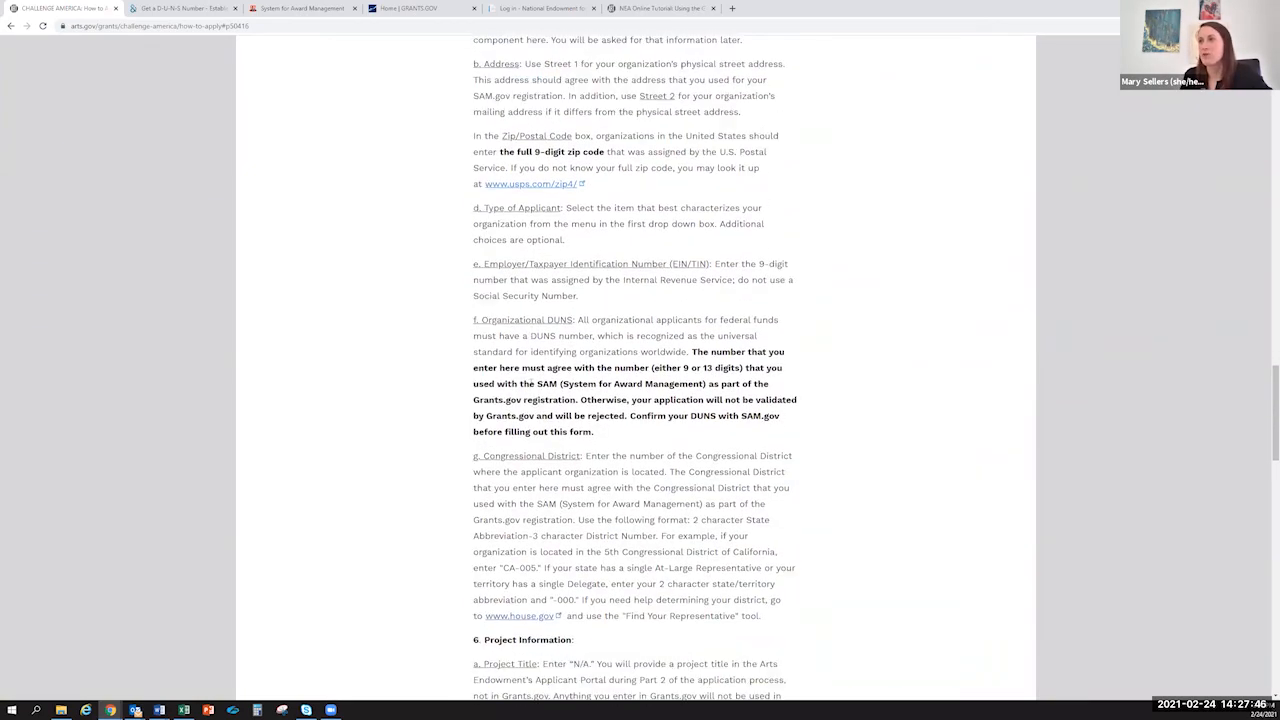
scroll(down, 3)
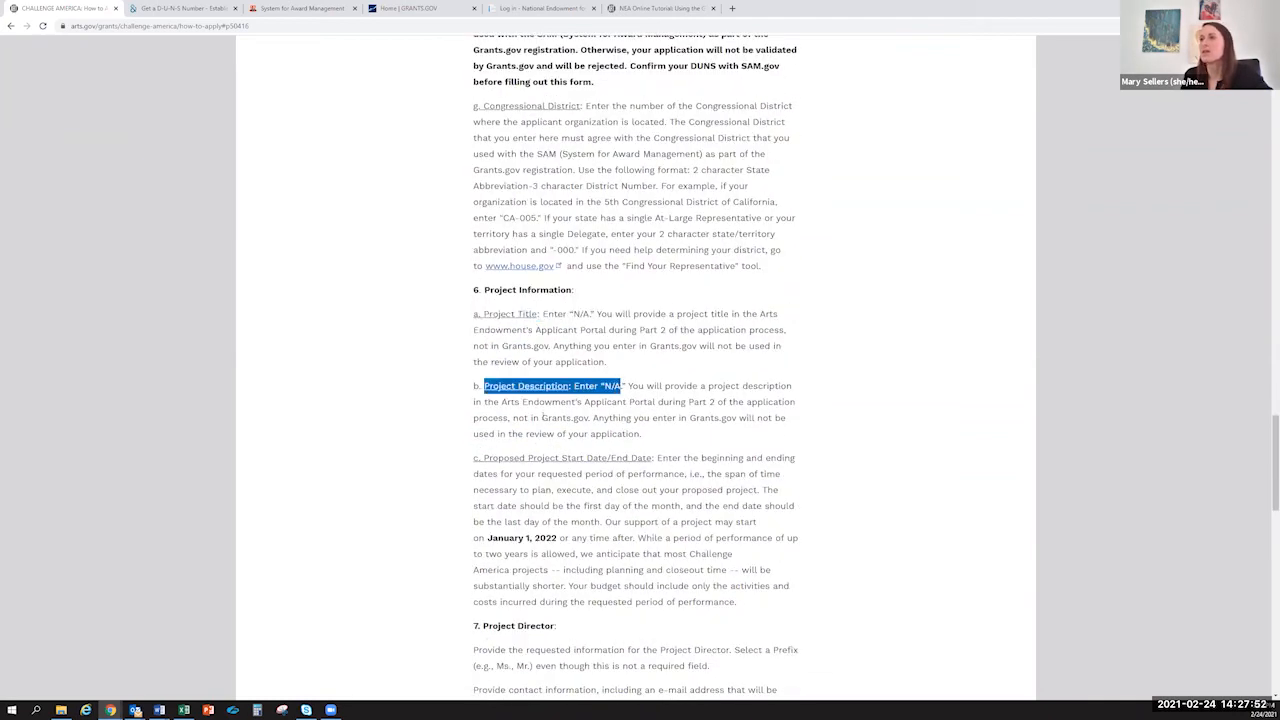
scroll(down, 3)
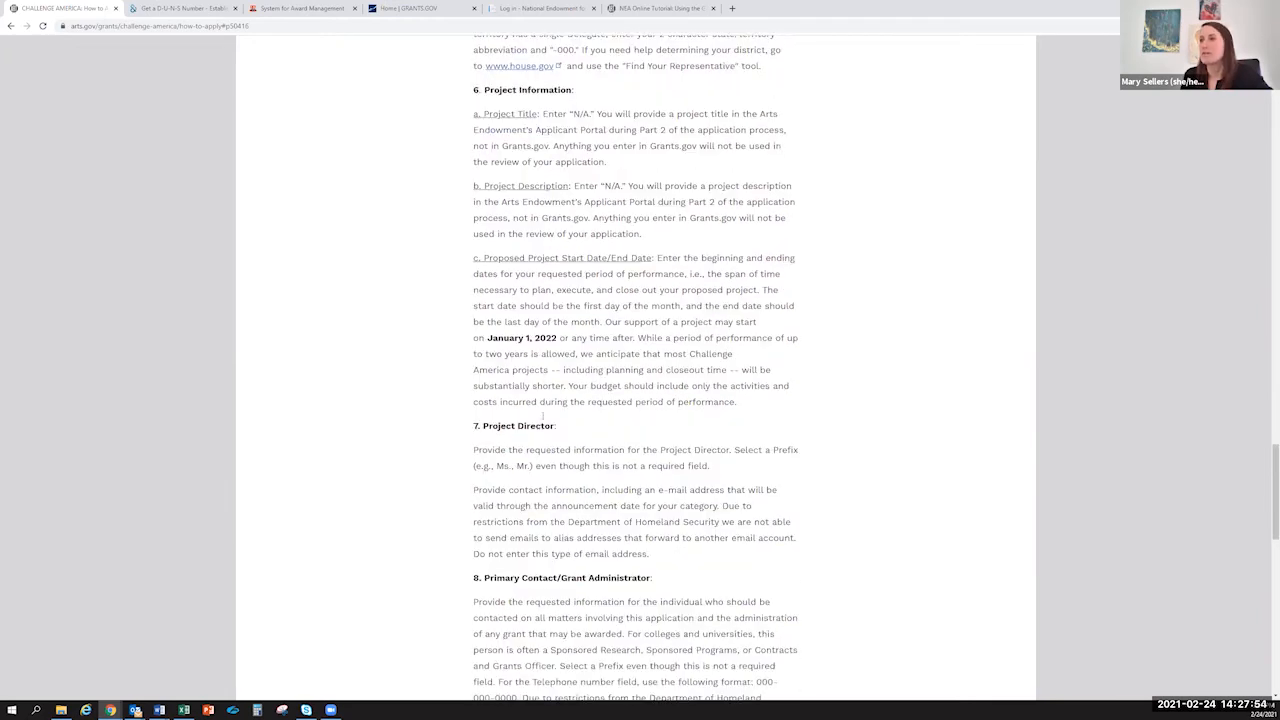
scroll(down, 3)
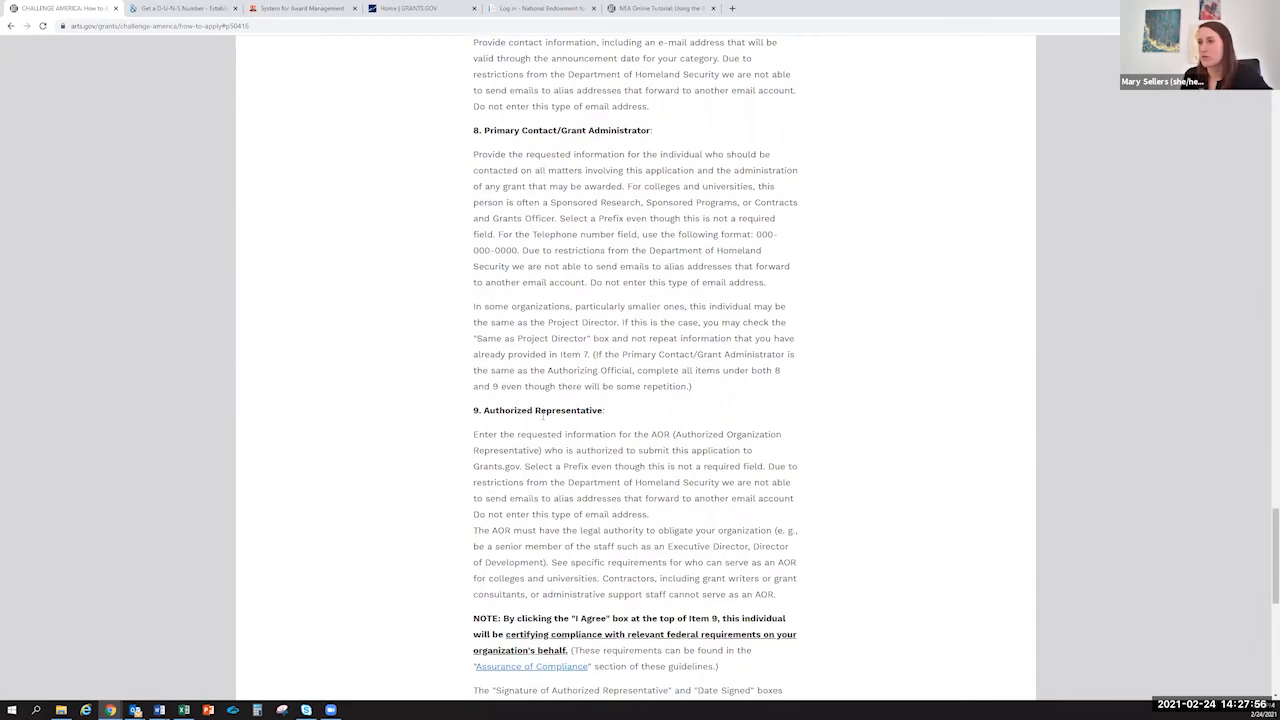
scroll(down, 3)
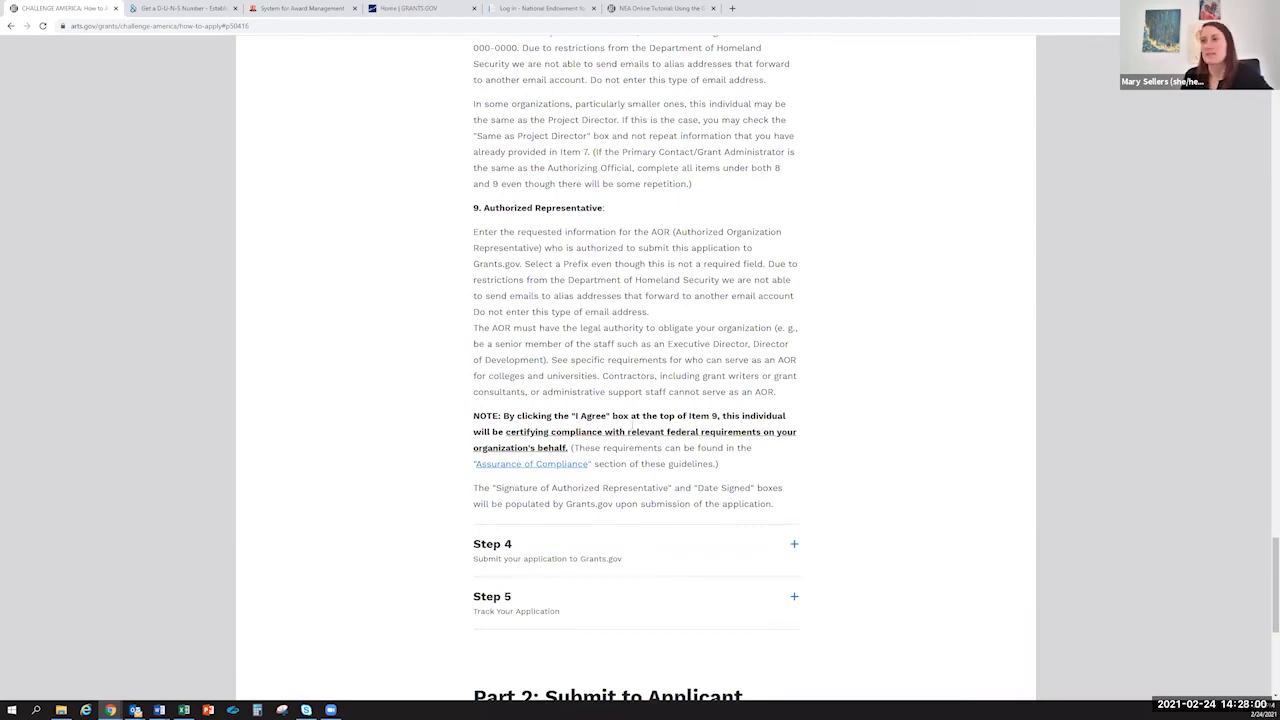
mouse_move(550, 410)
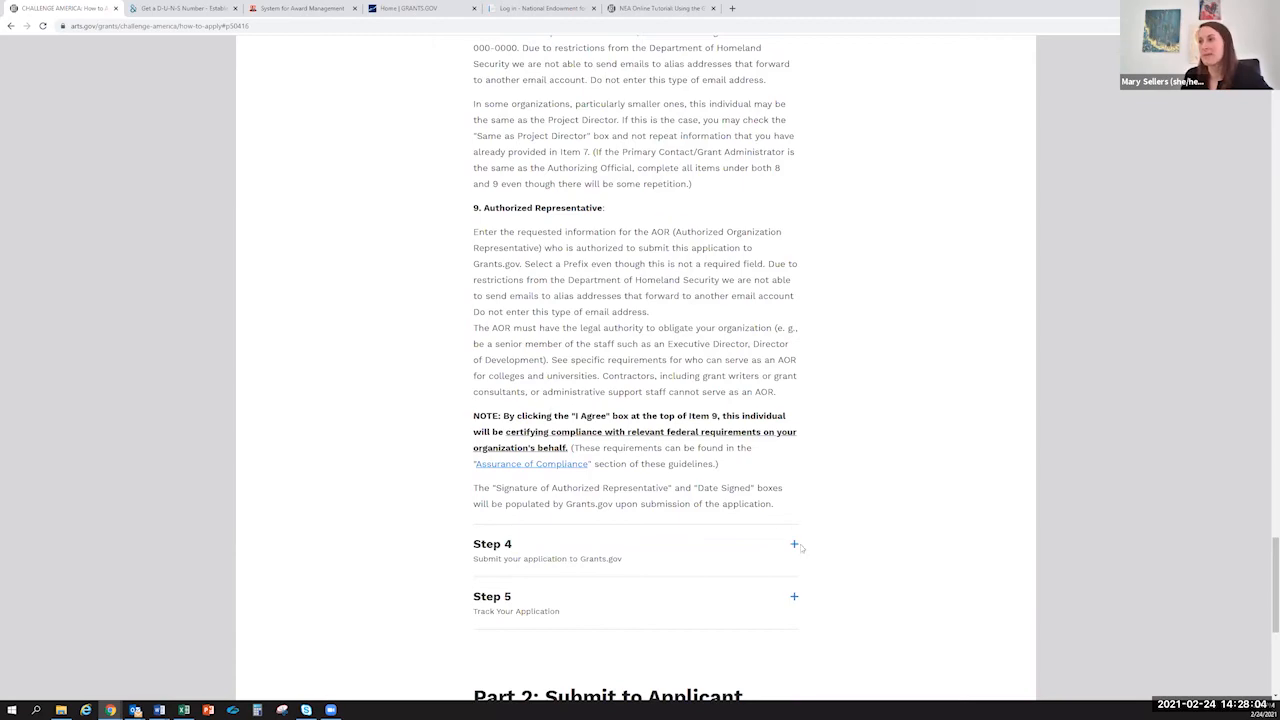
- Expand Step 4 to reveal the Grants.gov submission instructions and April 13, 2021 deadline advice
click(794, 544)
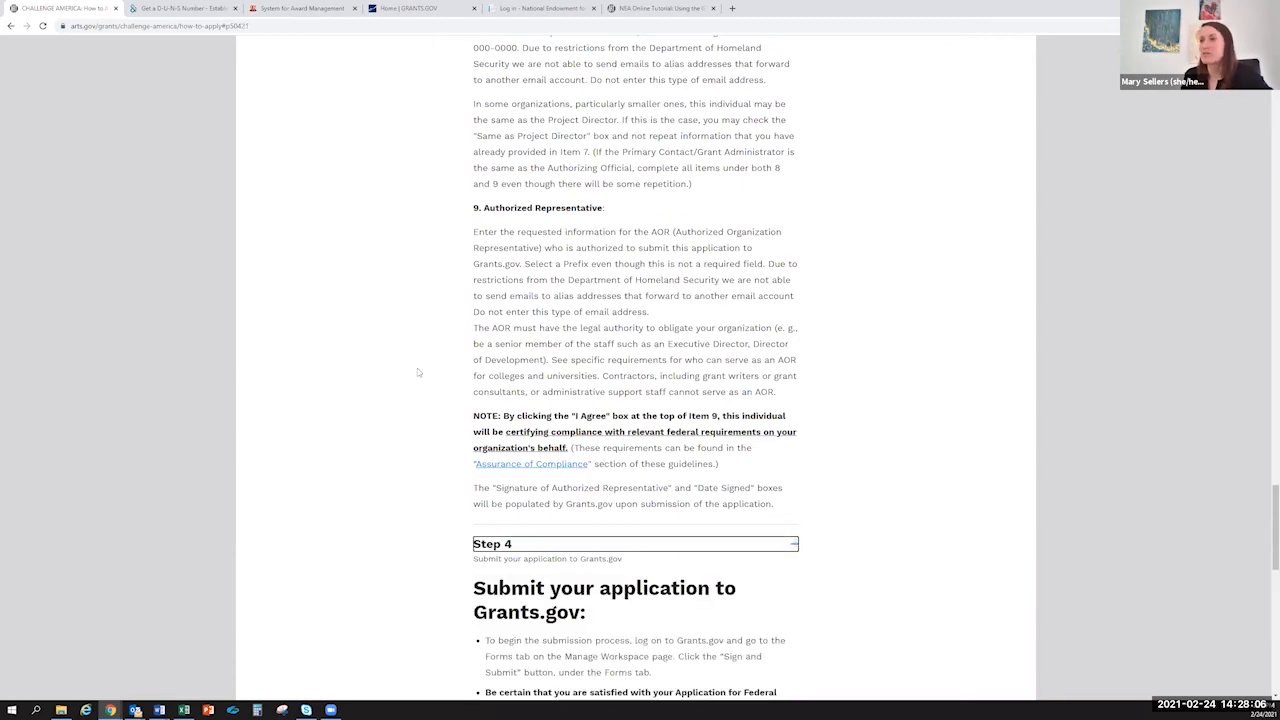
scroll(down, 3)
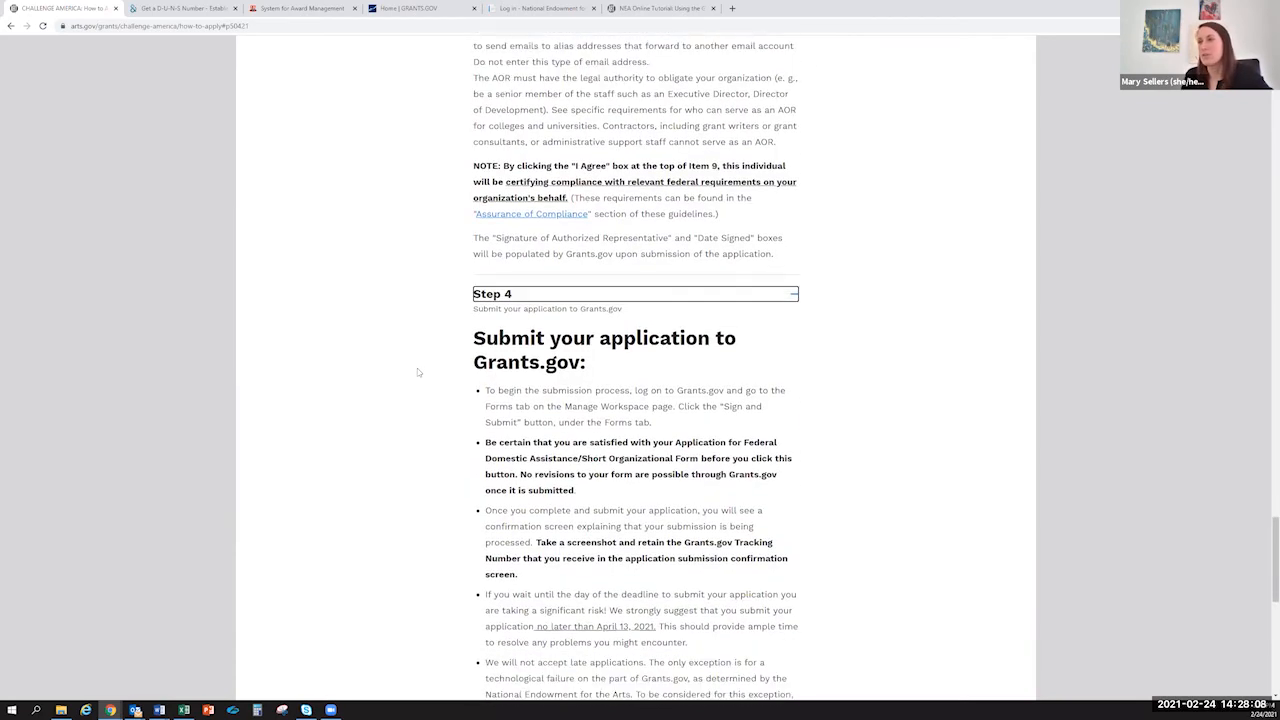
scroll(down, 3)
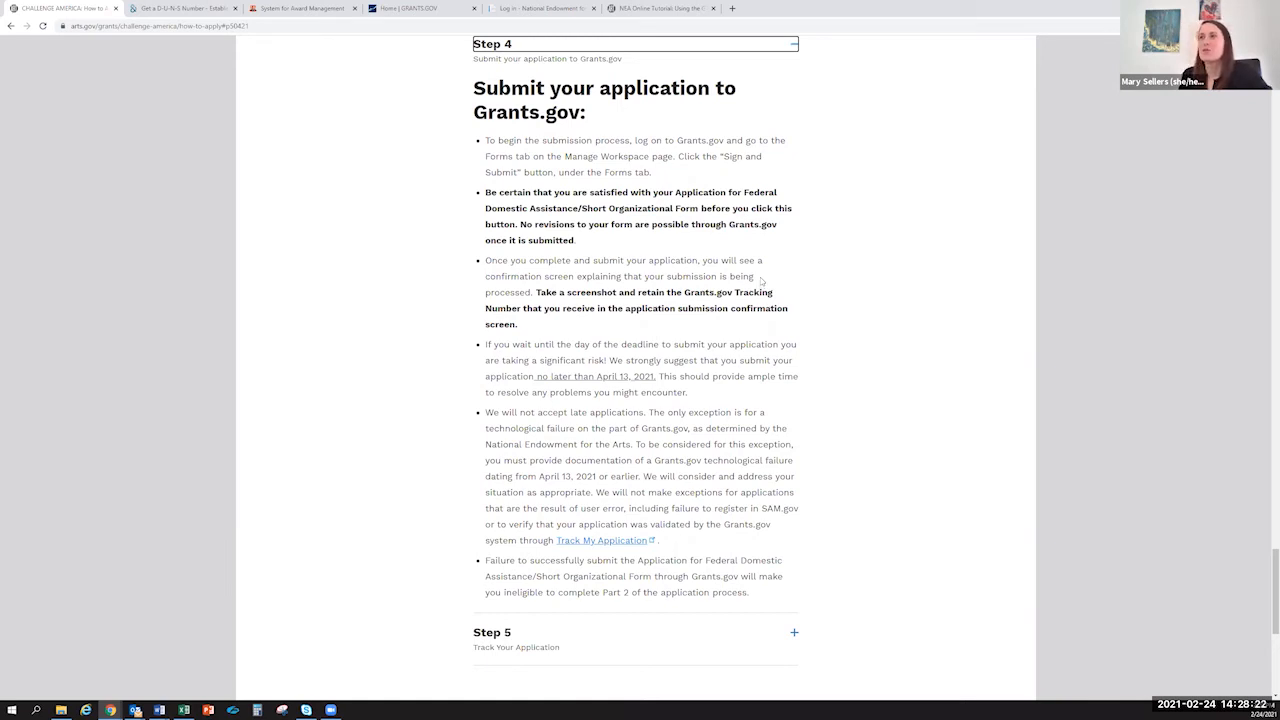
mouse_move(149, 314)
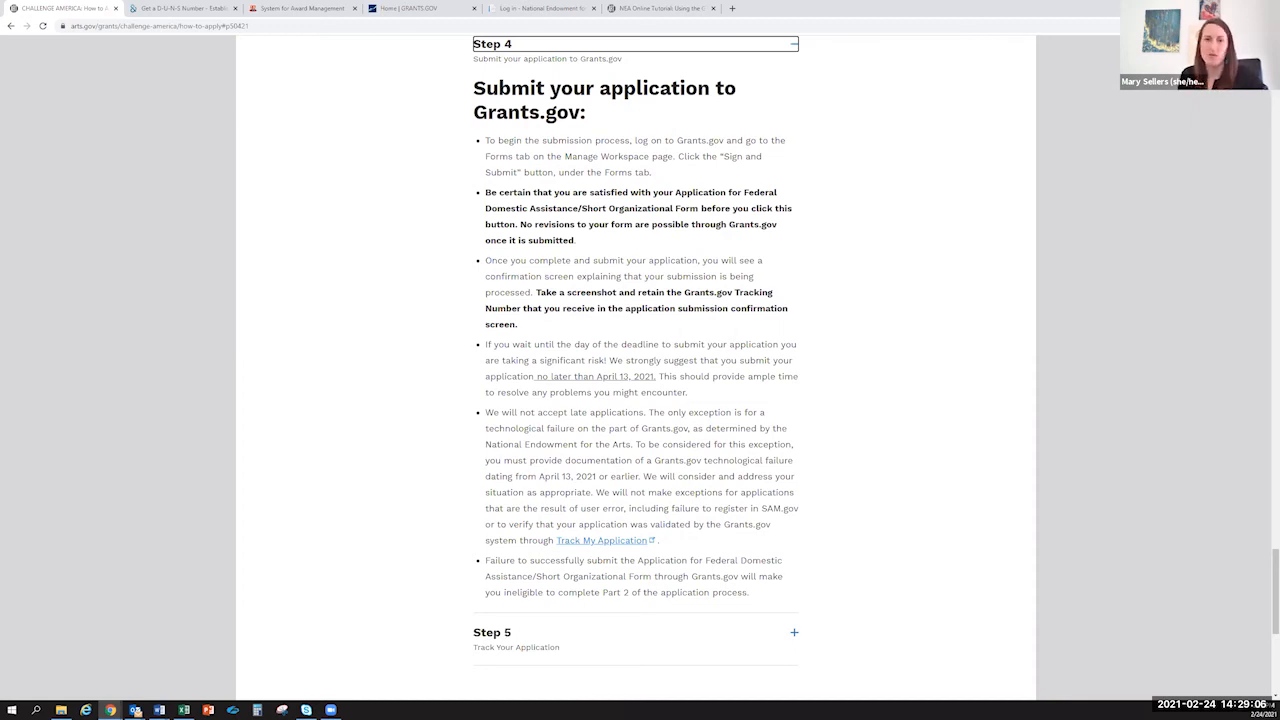
mouse_move(377, 570)
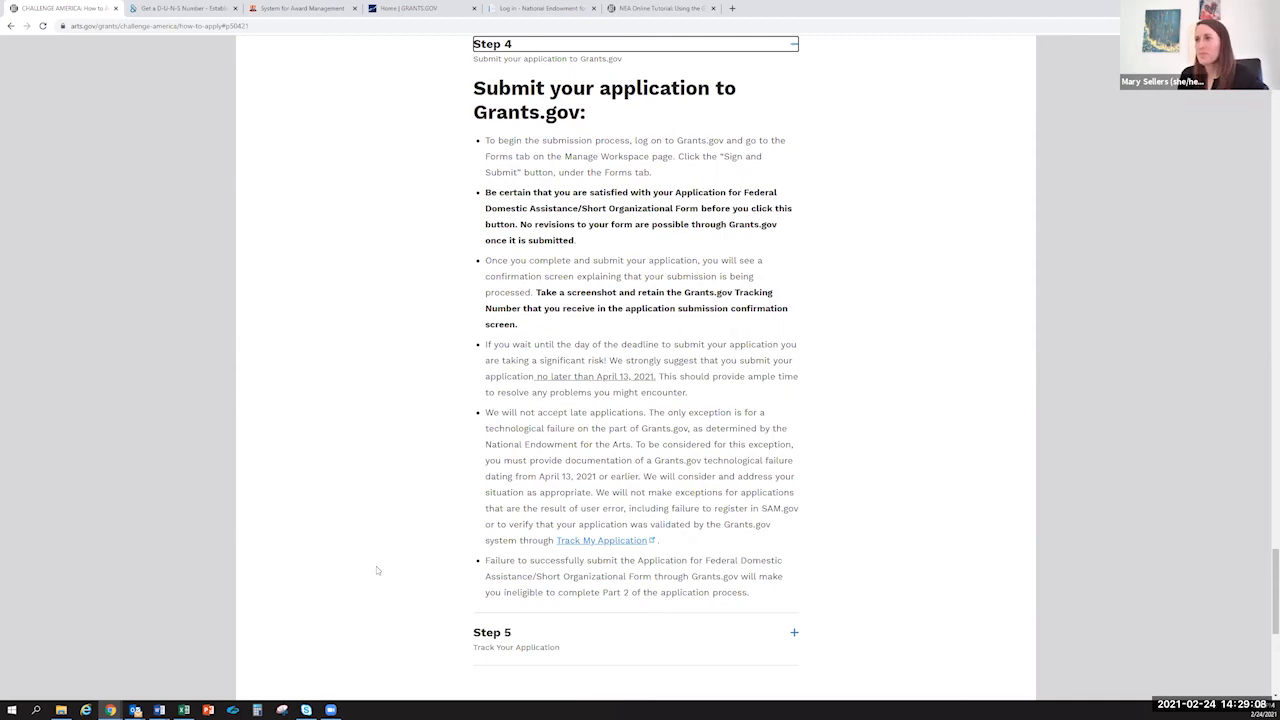
- Scroll down to Step 5 on tracking the application via Track My Application
scroll(down, 3)
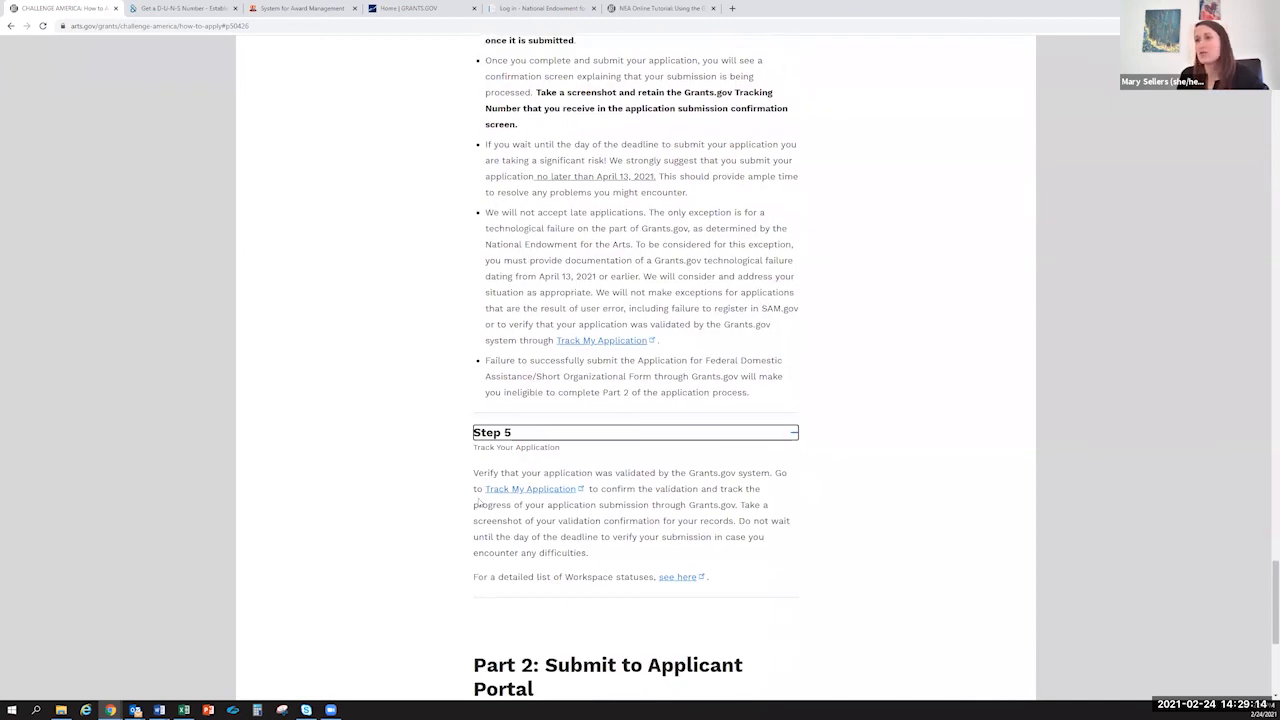
mouse_move(440, 503)
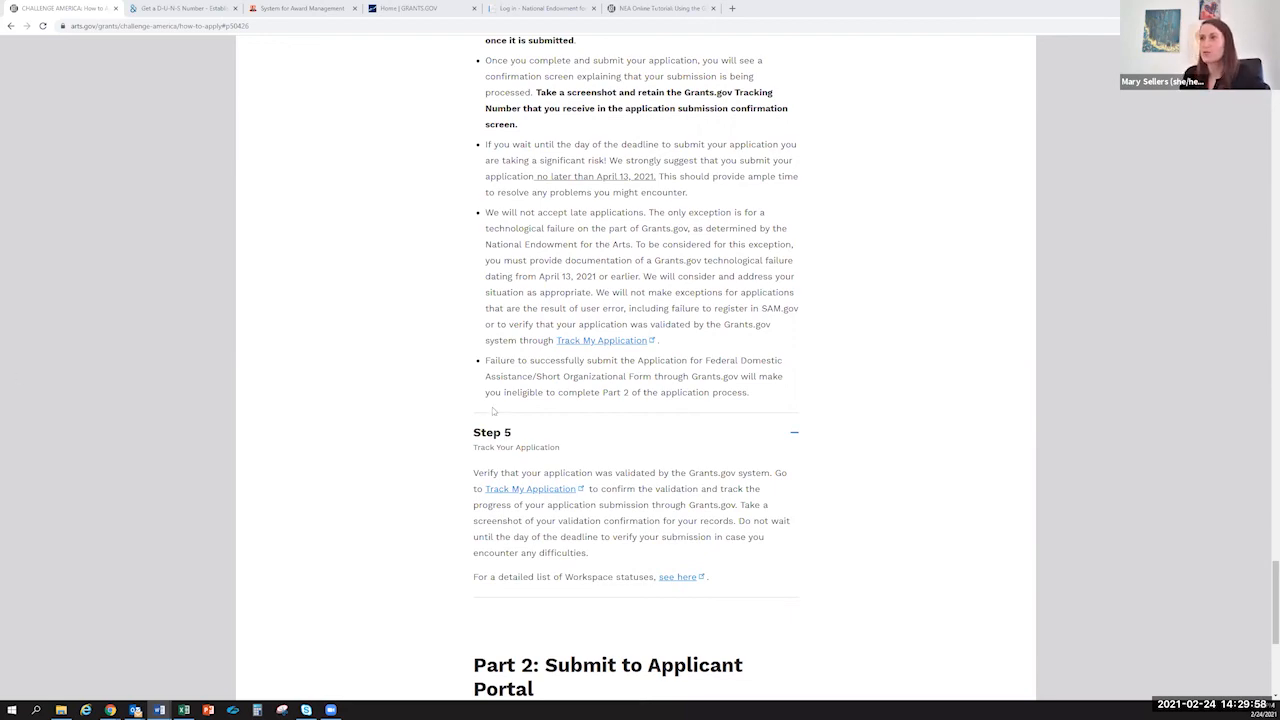
- Return to Step 1 and select the Grants.gov Contact Center and SAM Federal Service Desk bullets
scroll(up, 3)
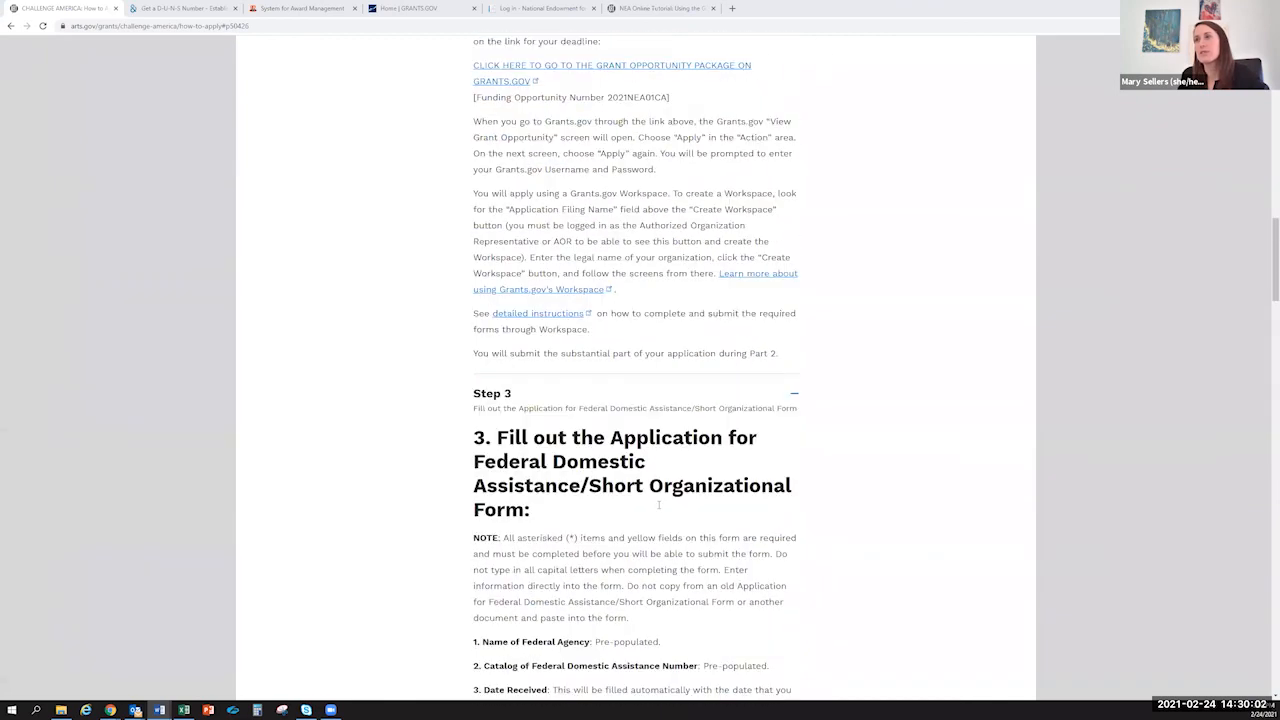
scroll(up, 3)
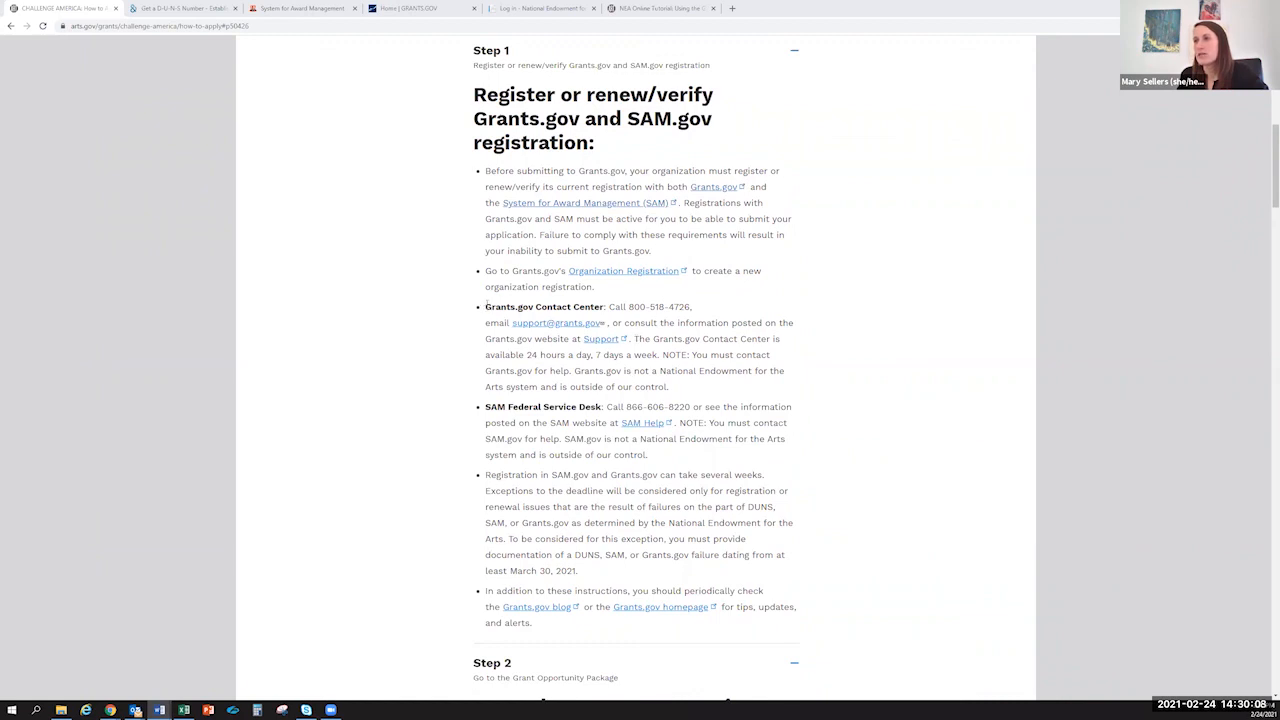
drag(485, 307, 646, 455)
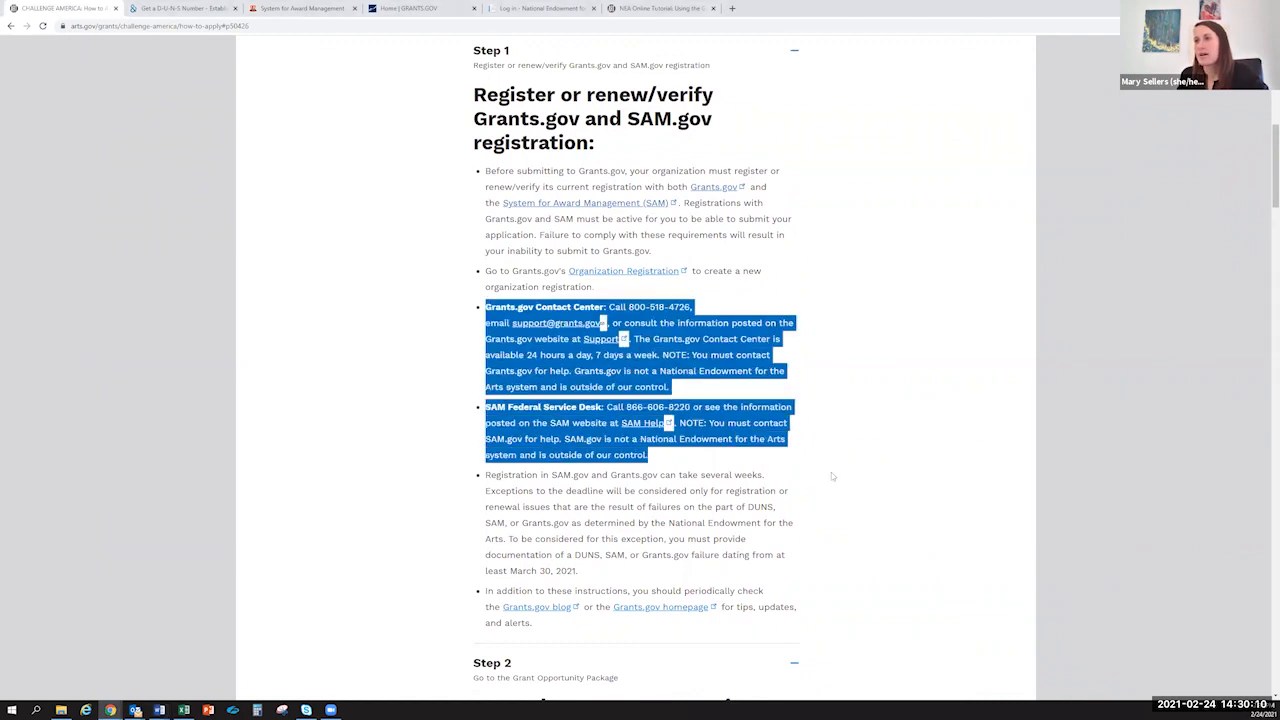